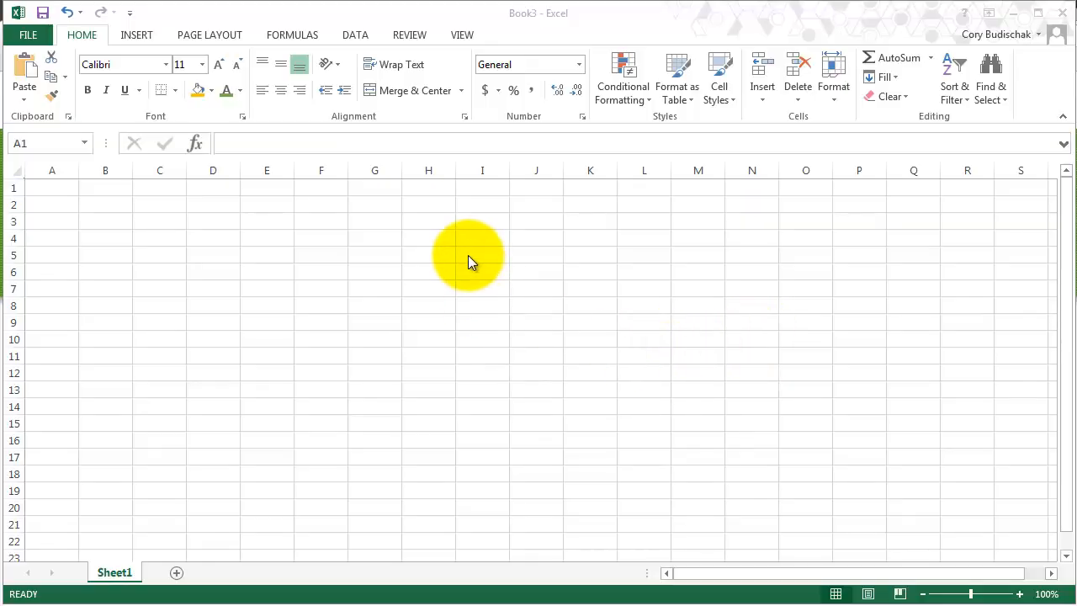
mouse_move(458, 135)
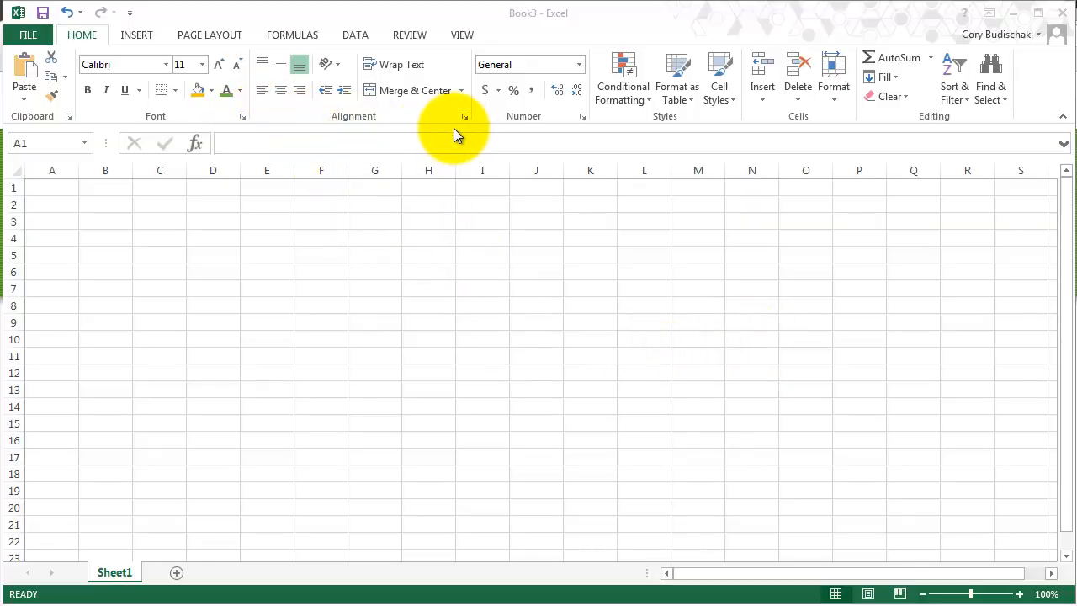
mouse_move(311, 294)
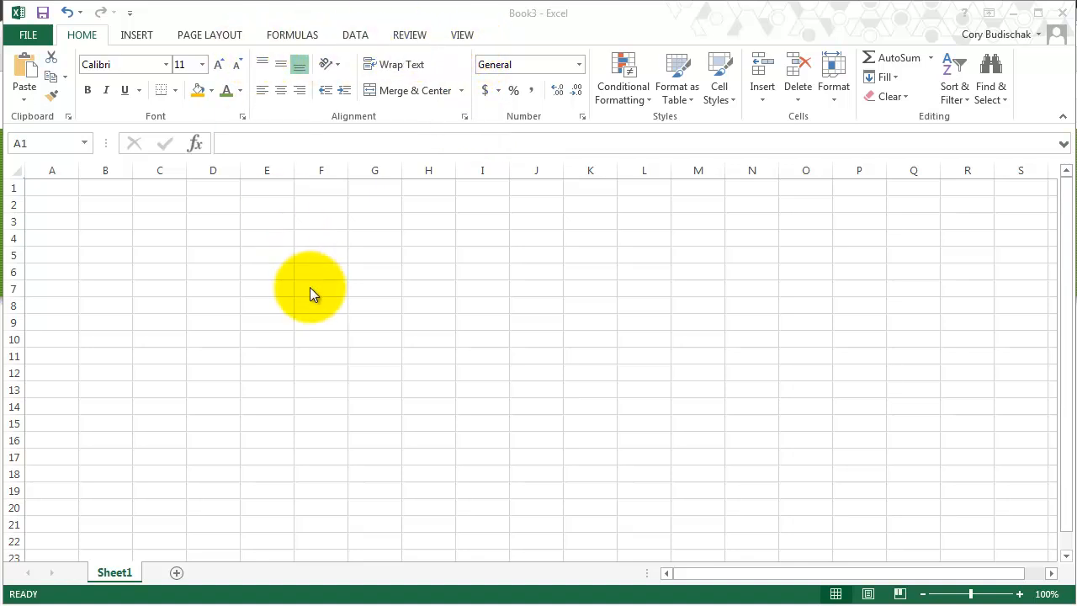
mouse_move(289, 286)
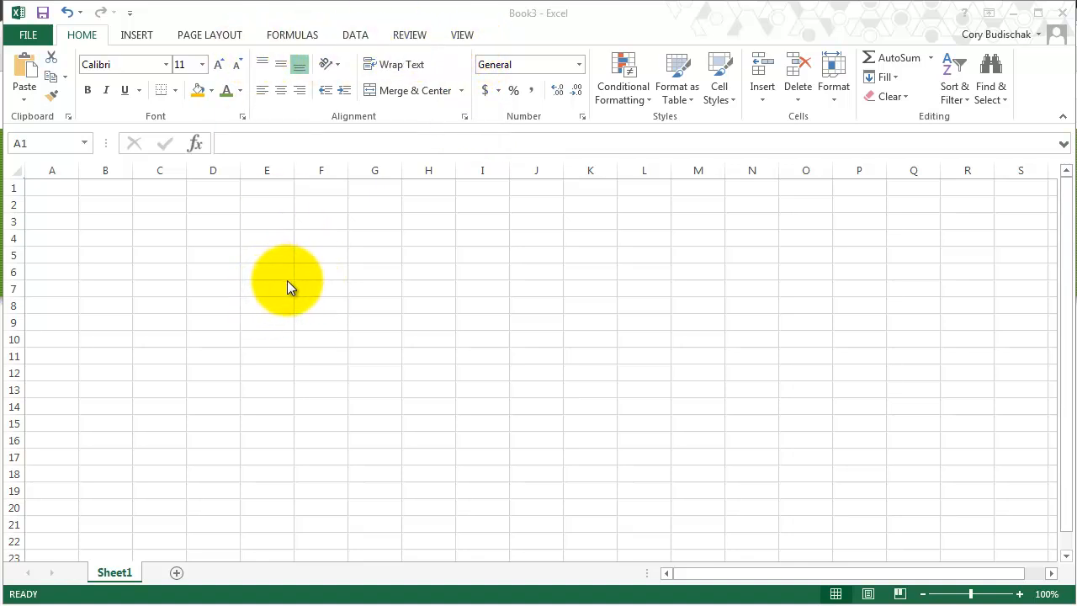
mouse_move(105, 277)
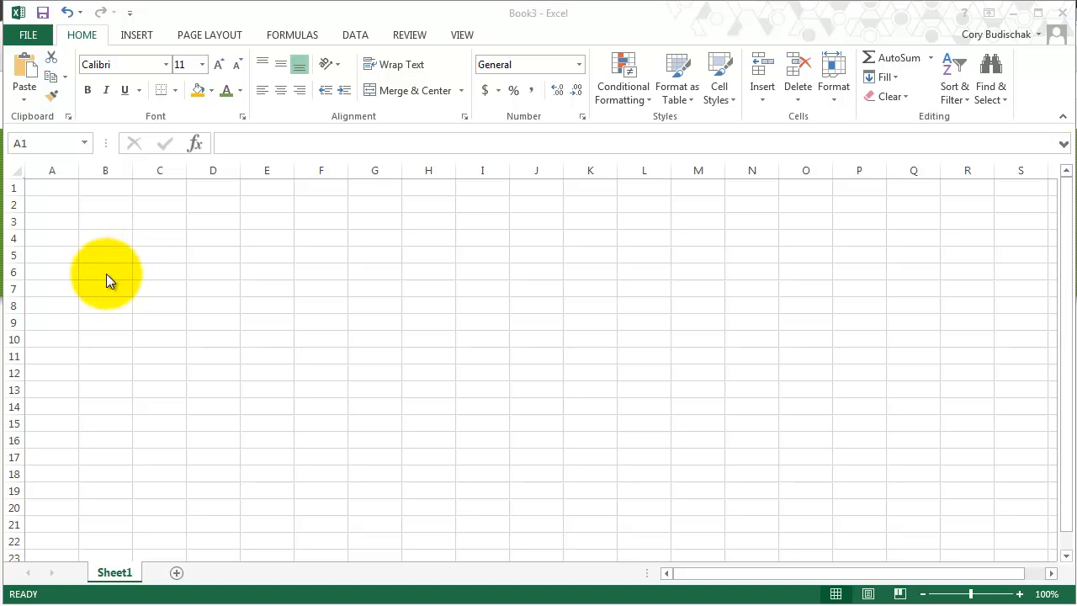
mouse_move(177, 223)
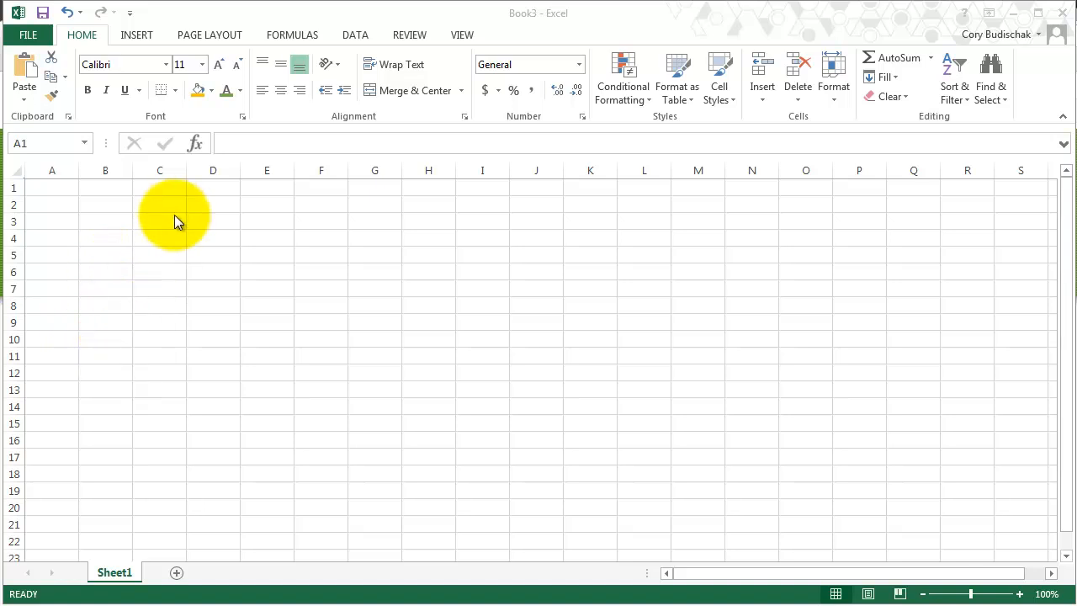
- Enter 'dummy' in C2 and 'text' in C3 below it
left_click(159, 204)
type("tex")
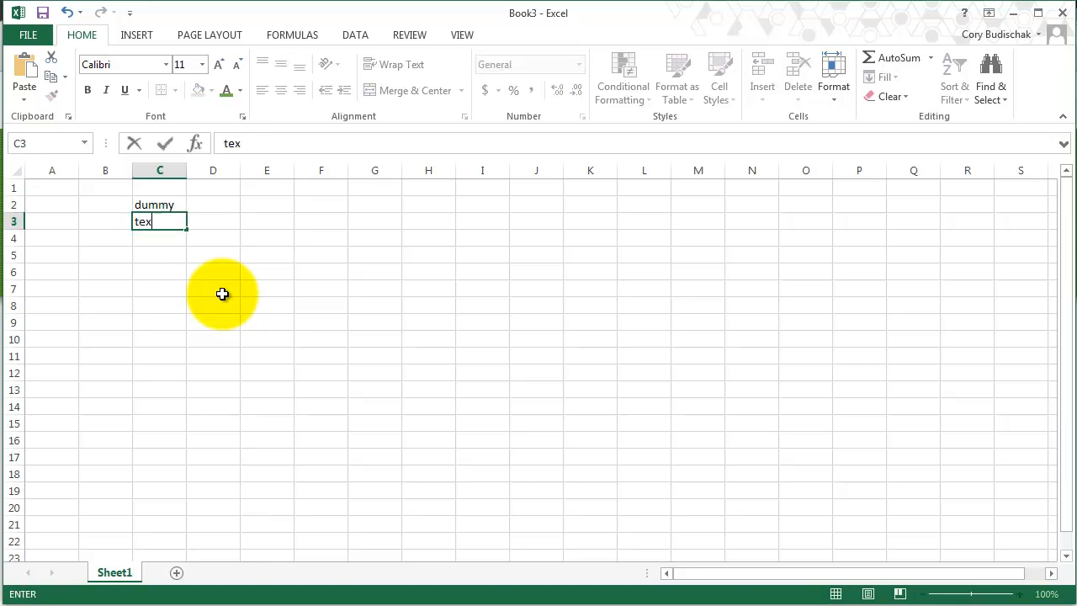
key("Return")
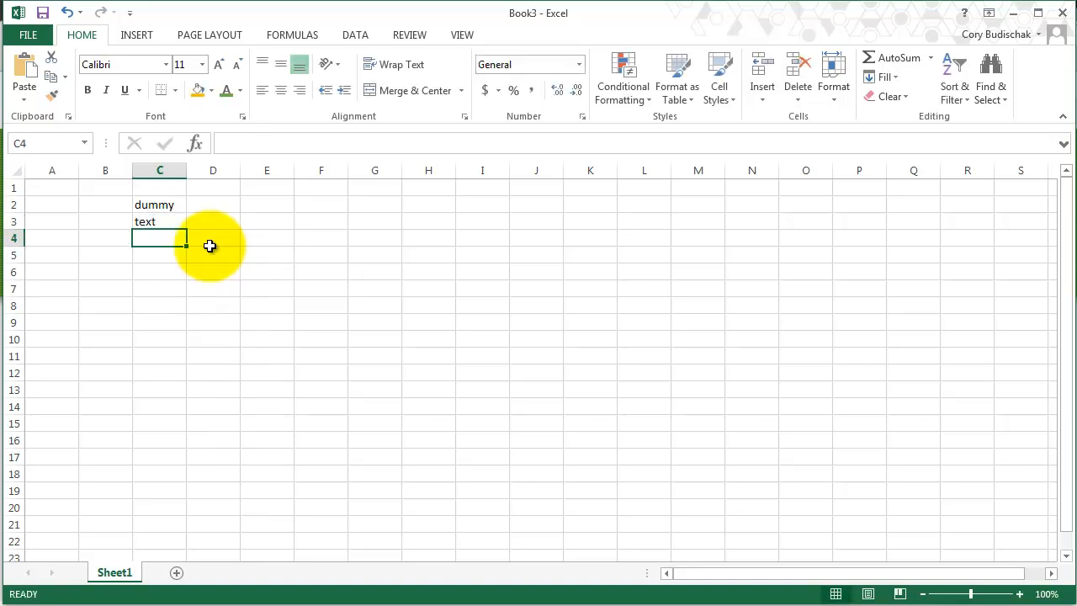
mouse_move(155, 197)
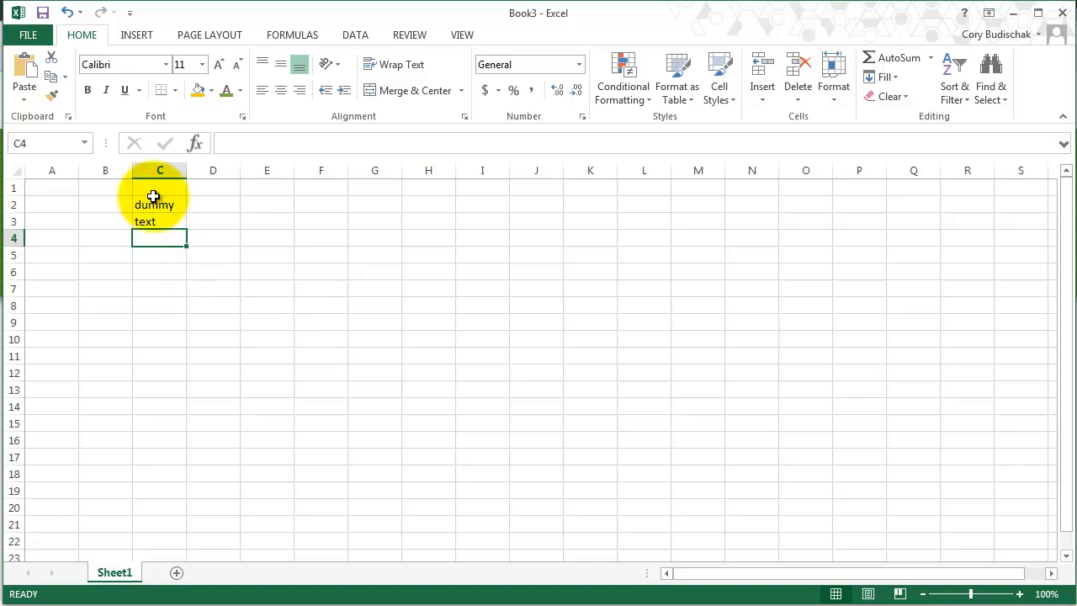
- Widen column C and center 'dummy' horizontally and vertically in C2
left_click(158, 204)
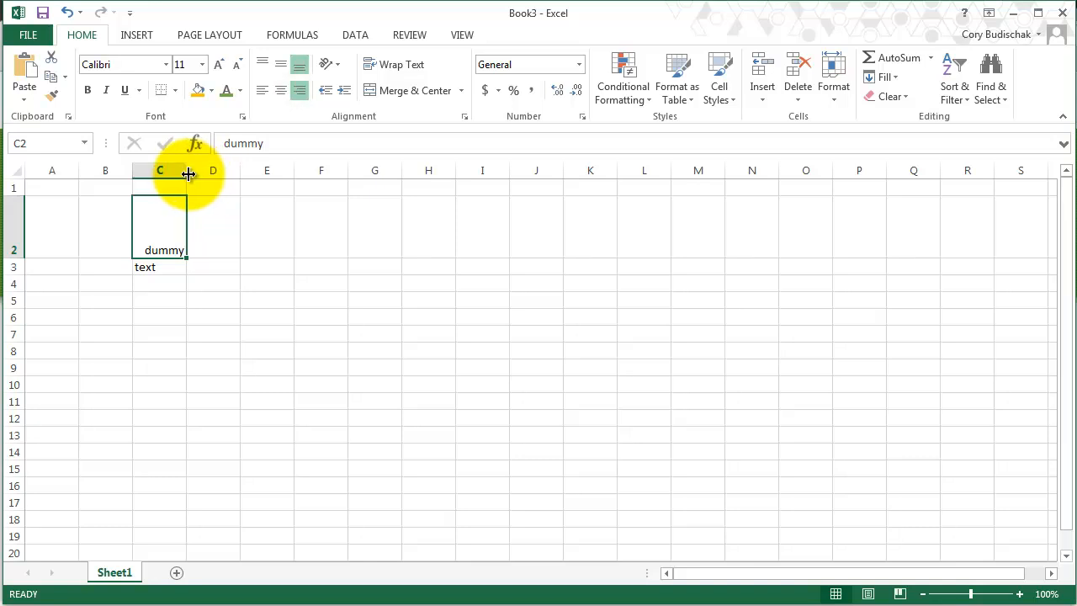
left_click_drag(189, 170, 251, 170)
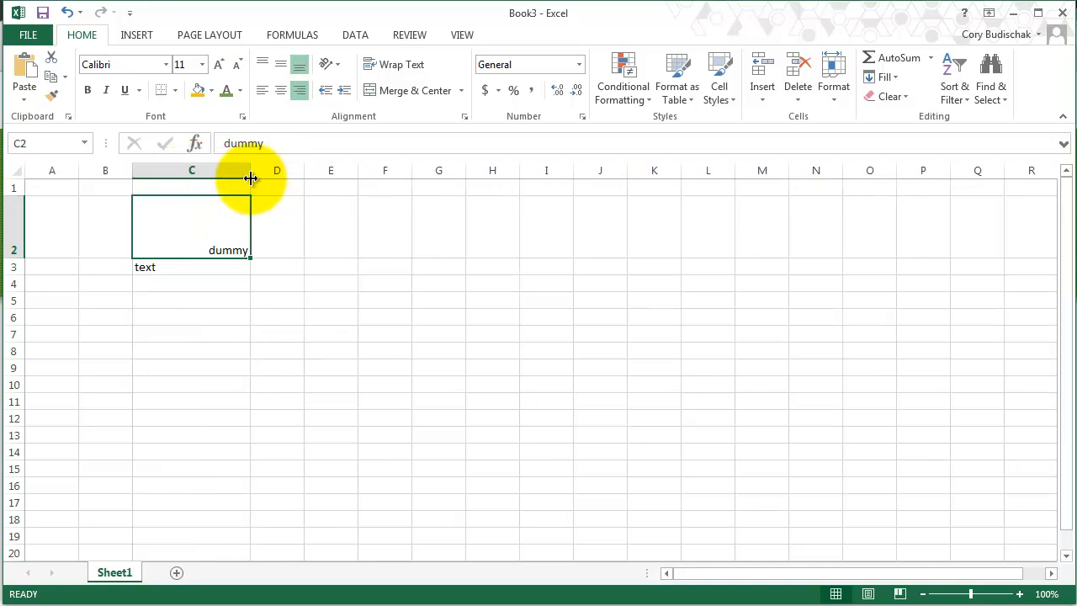
left_click(262, 91)
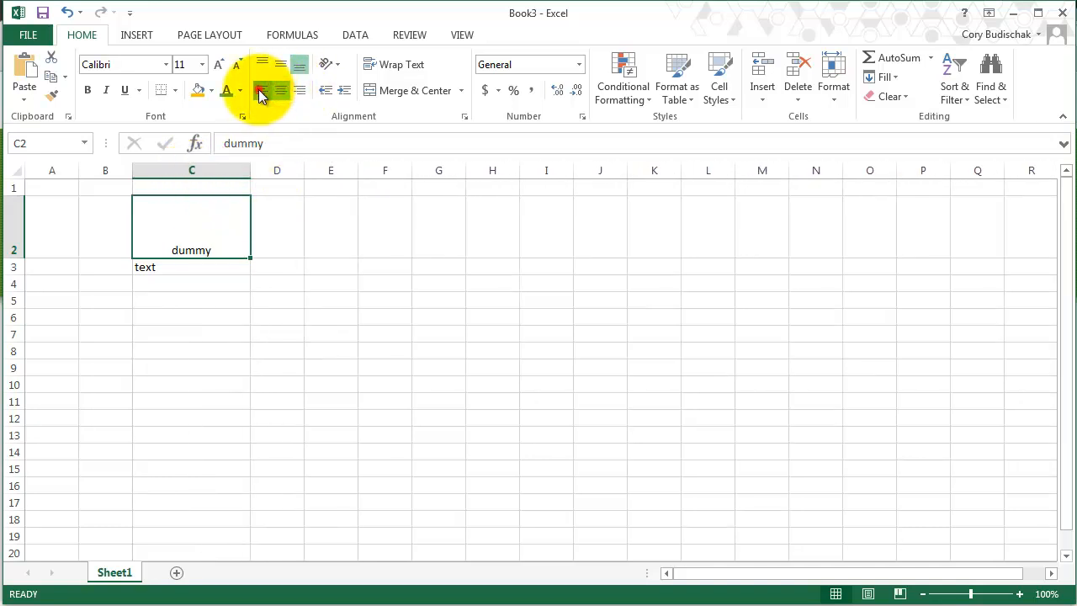
left_click(263, 64)
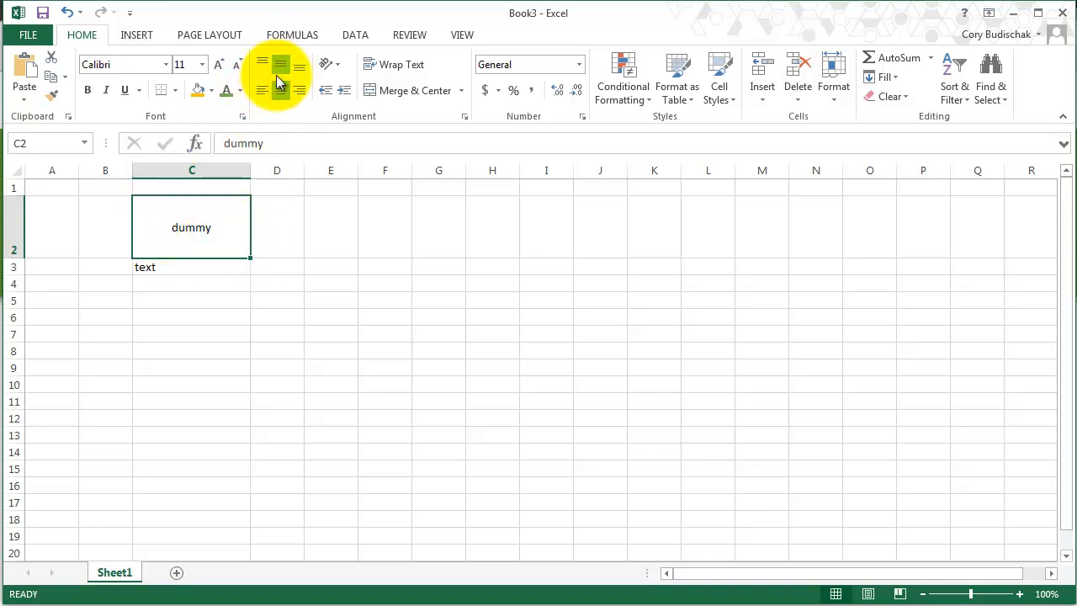
mouse_move(316, 288)
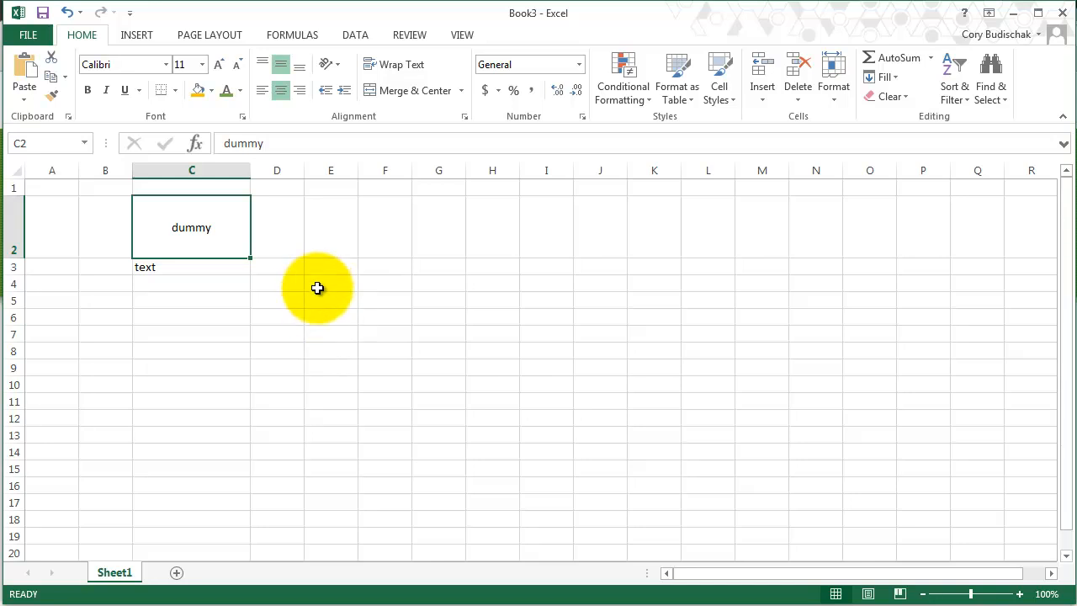
mouse_move(283, 256)
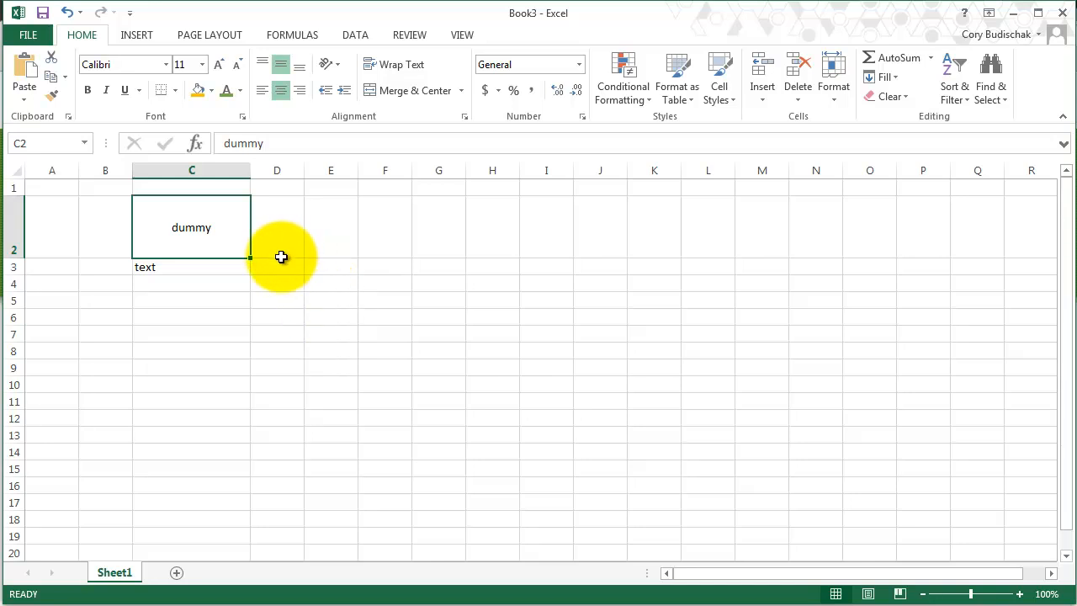
mouse_move(272, 245)
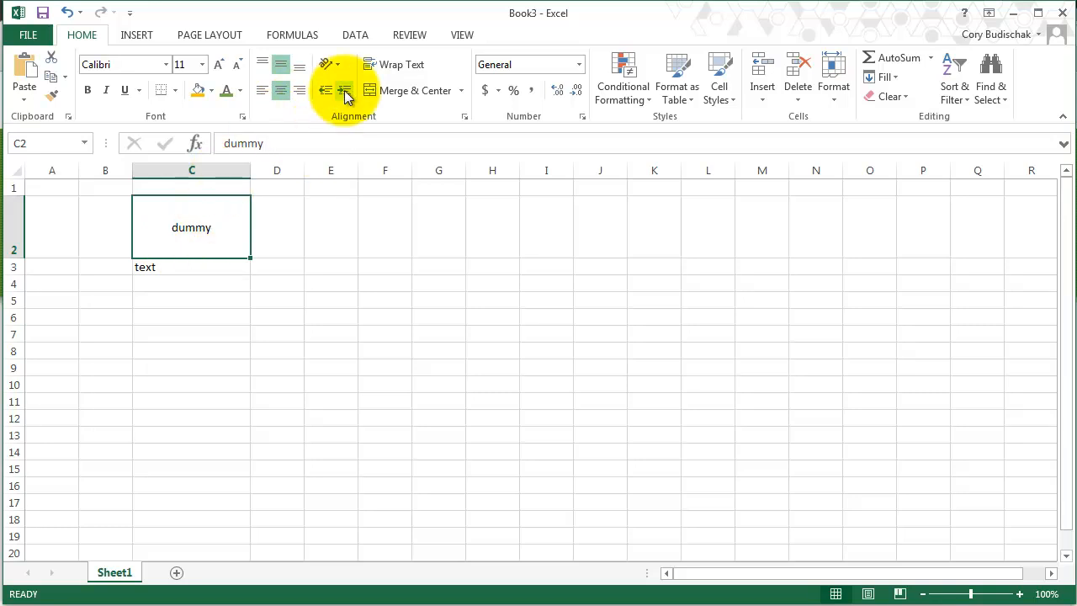
- Try Angle Counterclockwise and Vertical Text orientations on 'dummy' in C2
left_click(327, 64)
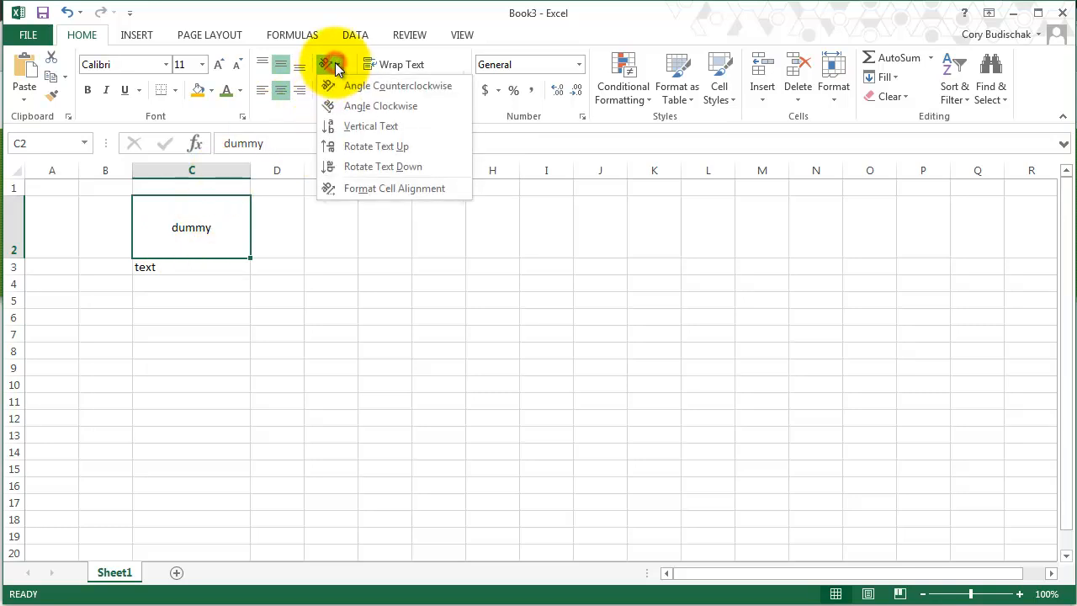
left_click(393, 84)
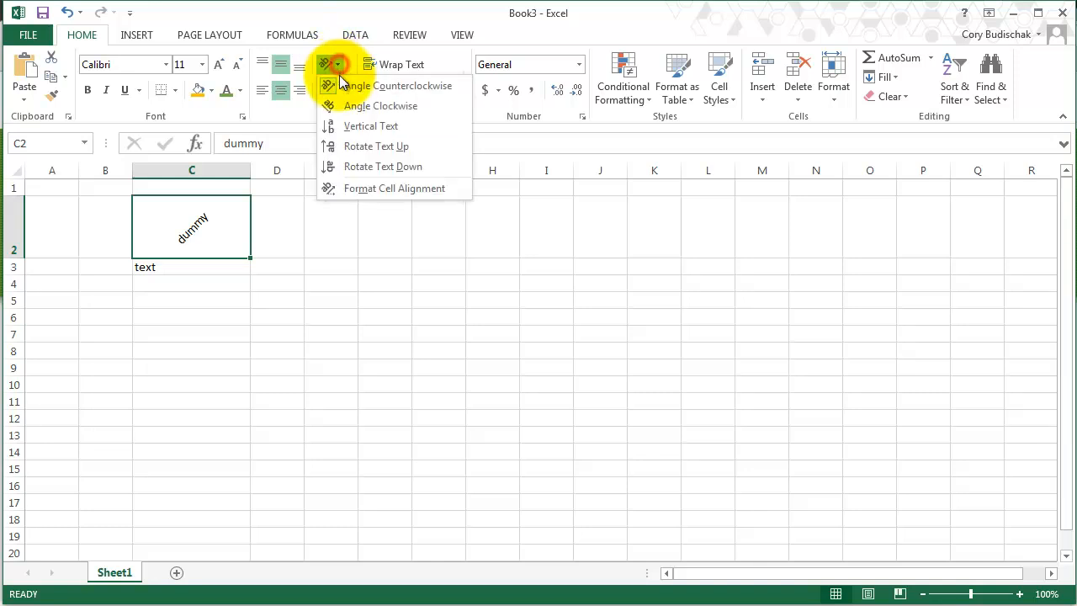
mouse_move(370, 126)
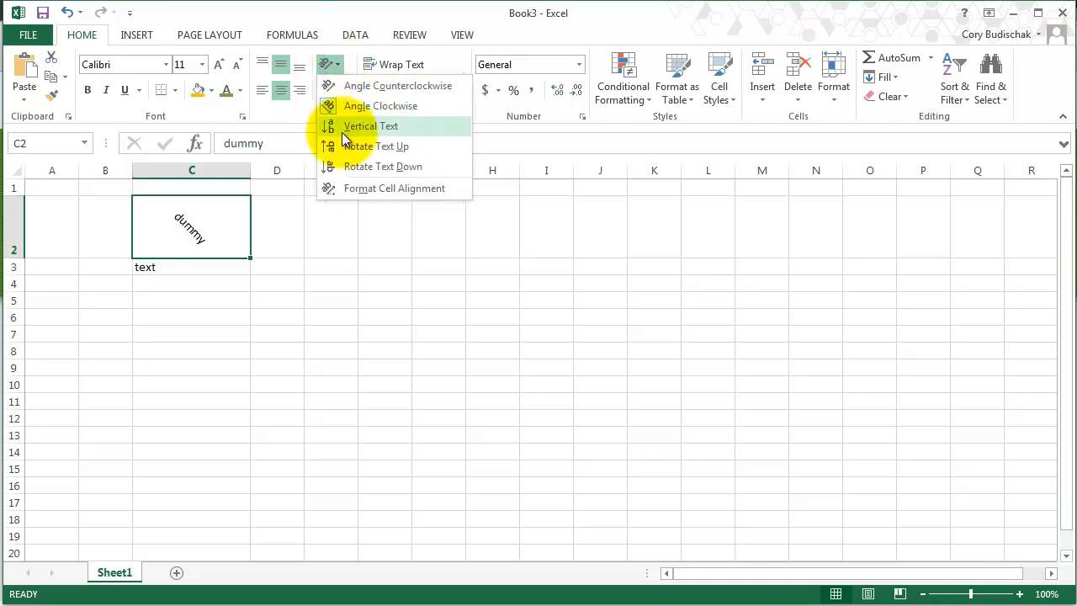
left_click(370, 126)
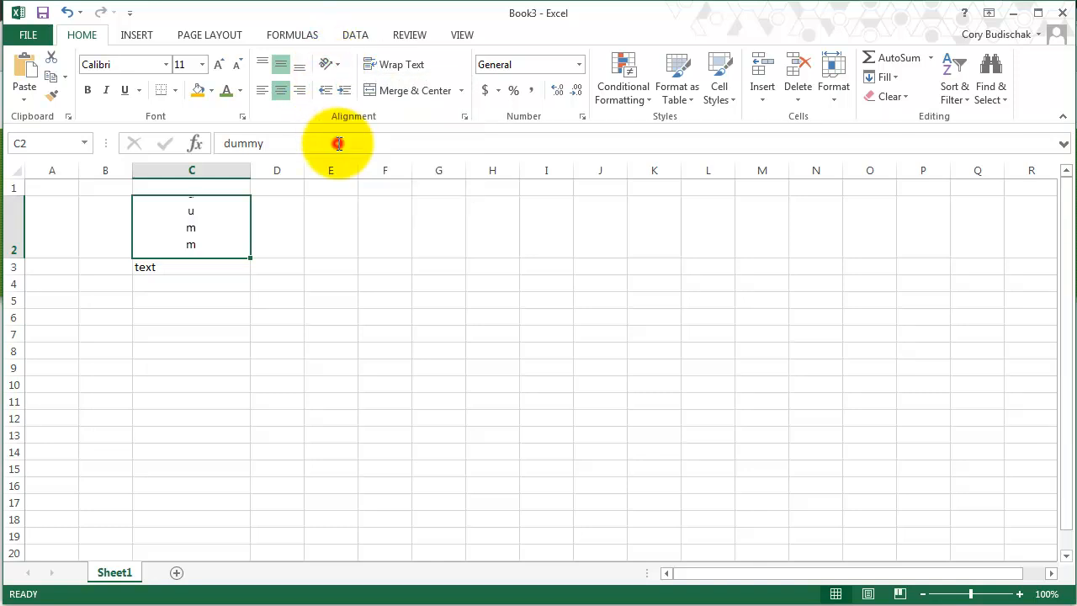
left_click(326, 64)
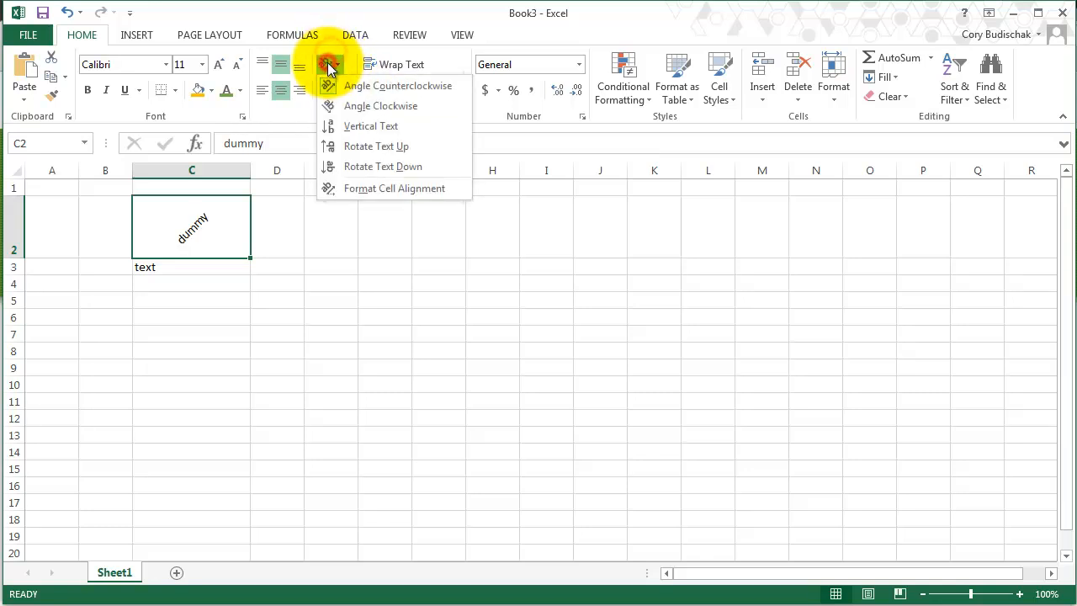
- Reset 'dummy' to 0 degrees rotation via Format Cells Alignment, then move to D2
left_click(394, 189)
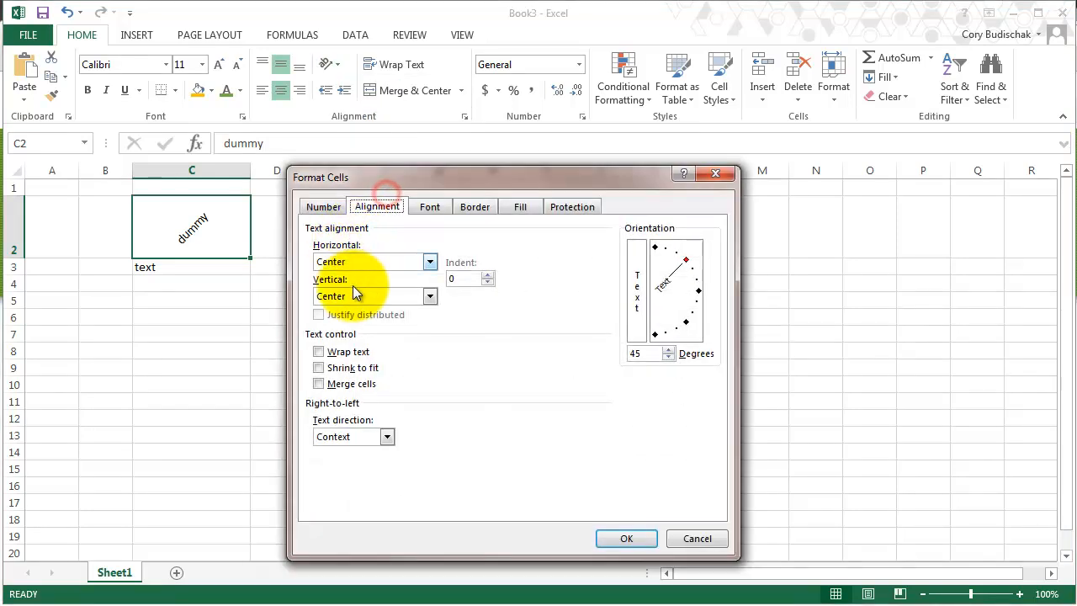
mouse_move(295, 245)
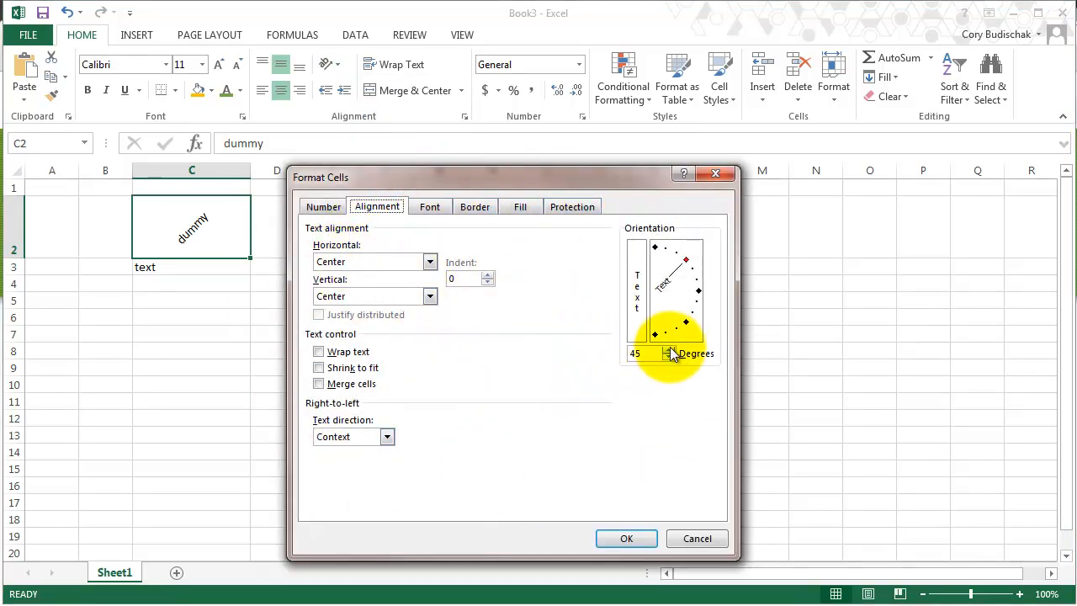
left_click(667, 357)
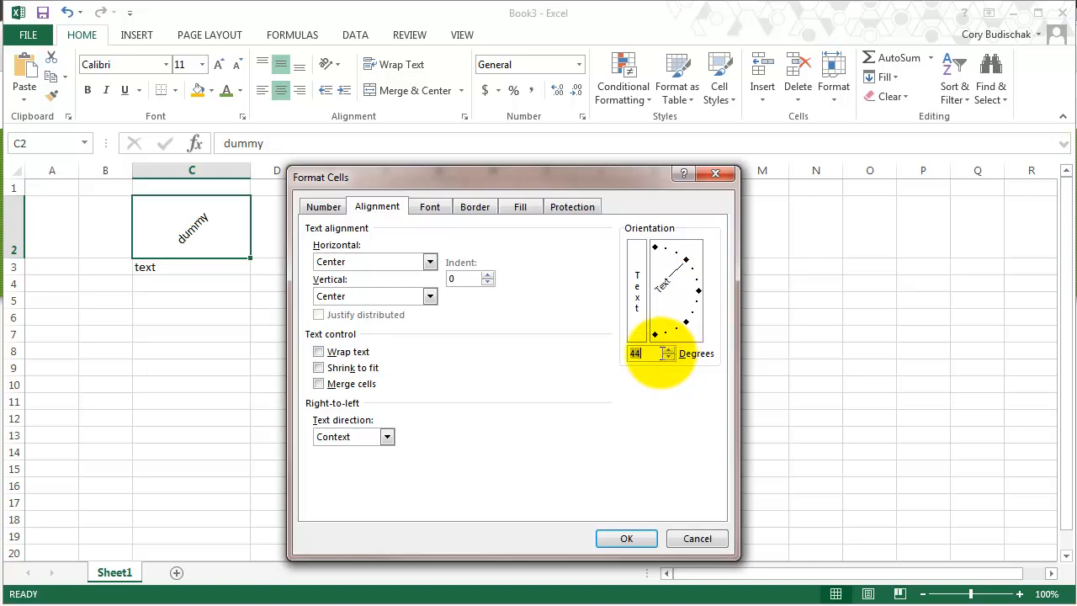
left_click(627, 538)
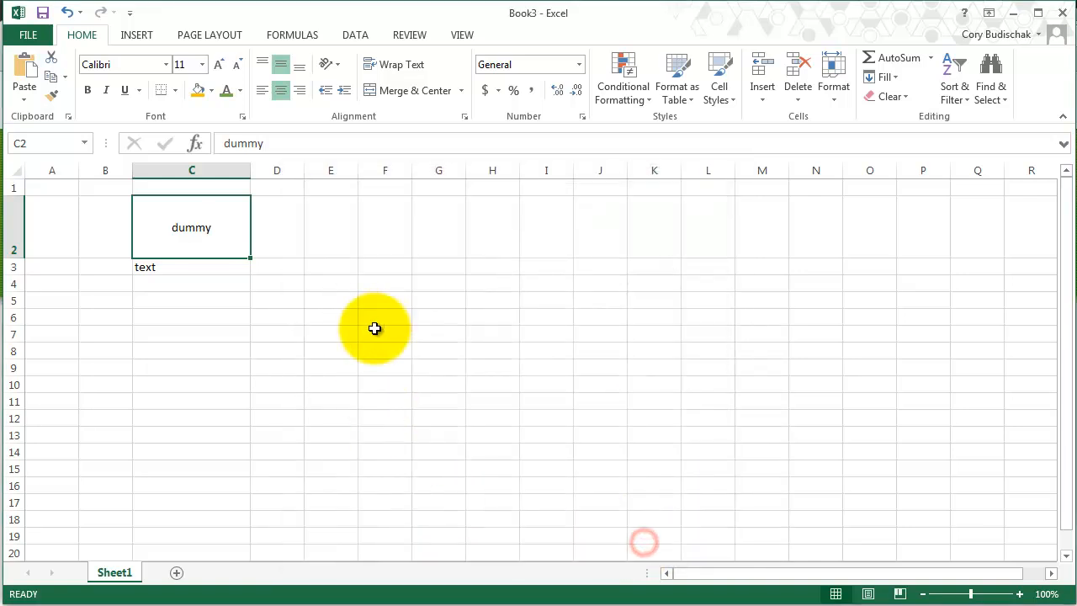
left_click(276, 225)
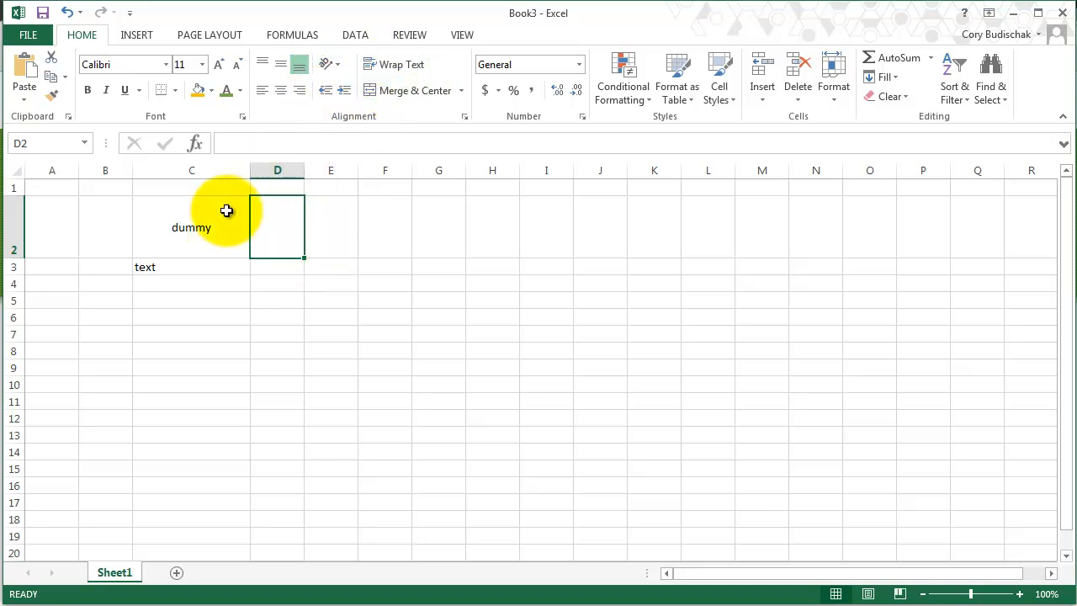
mouse_move(395, 64)
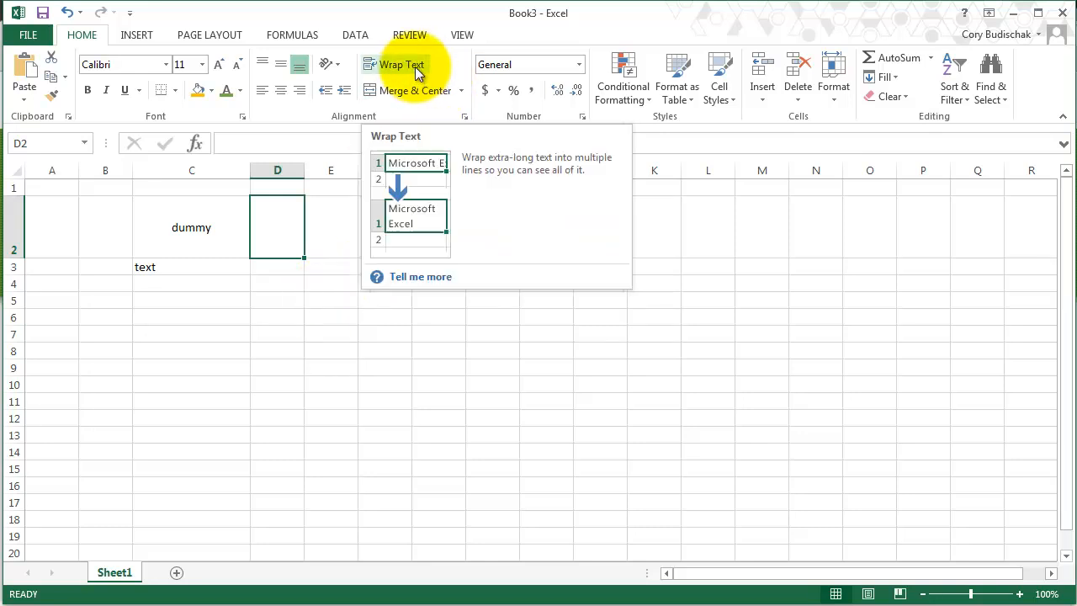
mouse_move(395, 234)
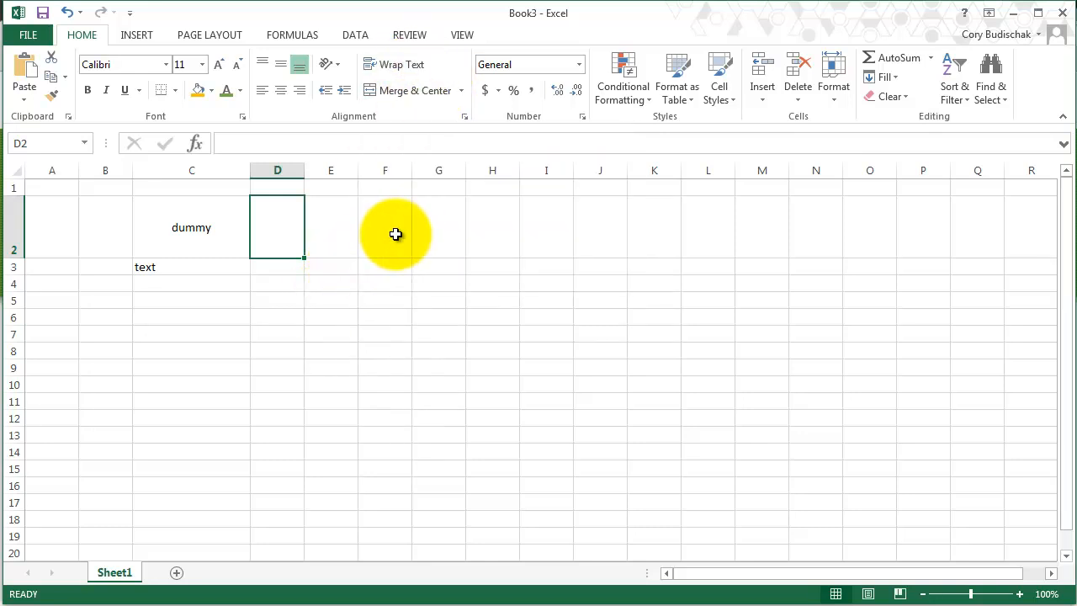
- Enter 'this is an example of a long cell' in F2 and 'example 2' in G2
left_click(384, 227)
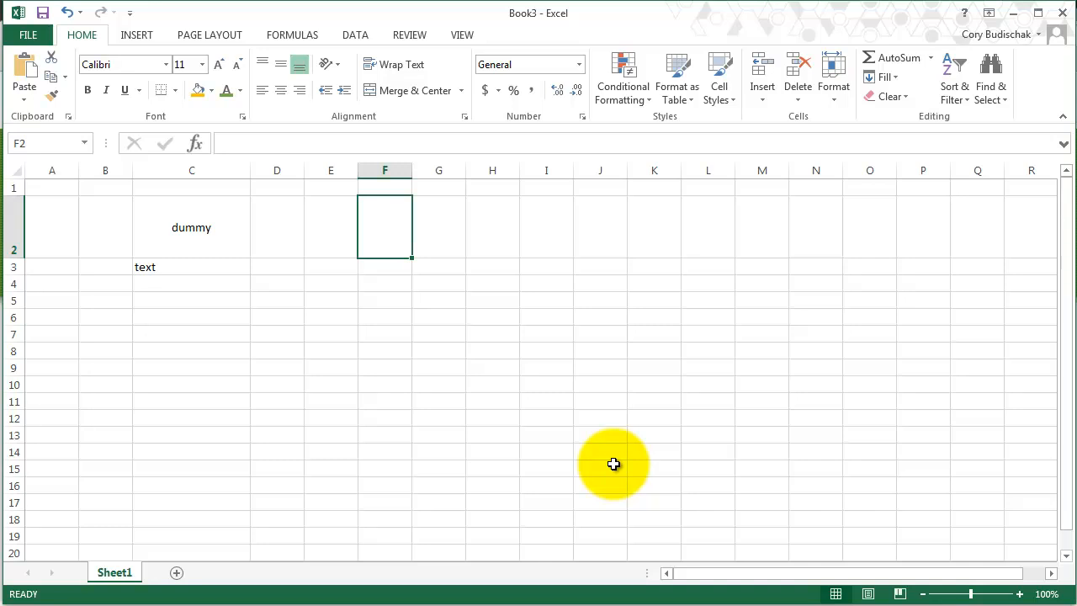
type("this is an e")
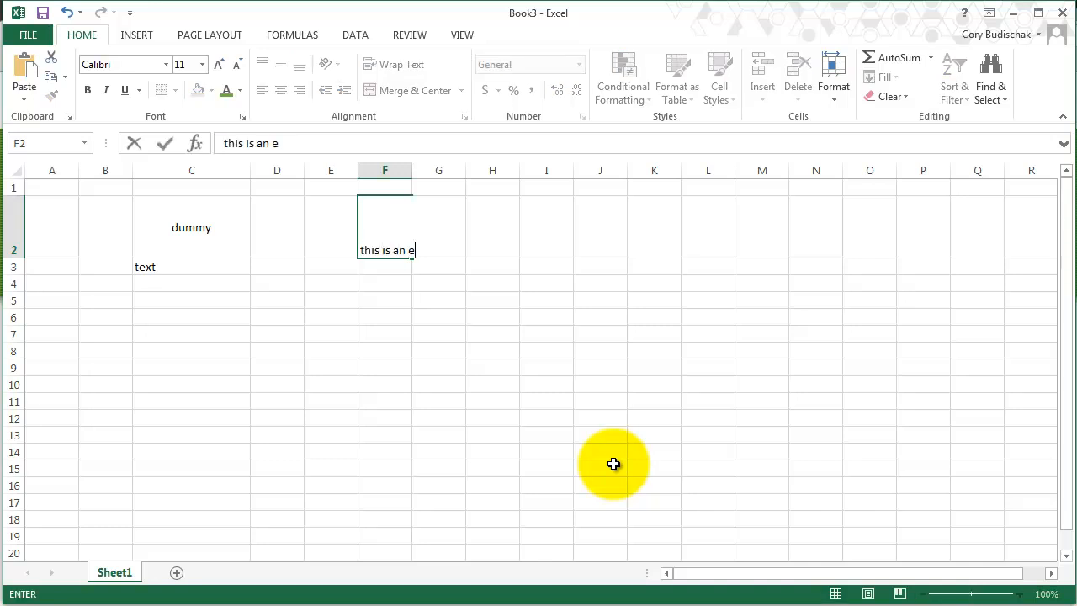
type("xample of a long ce")
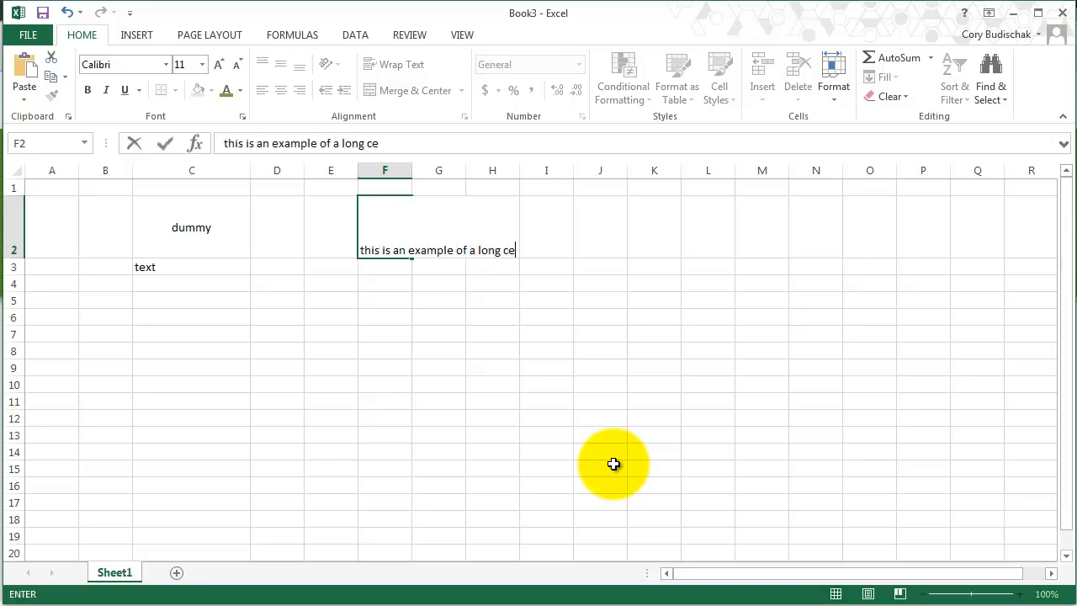
key("Return")
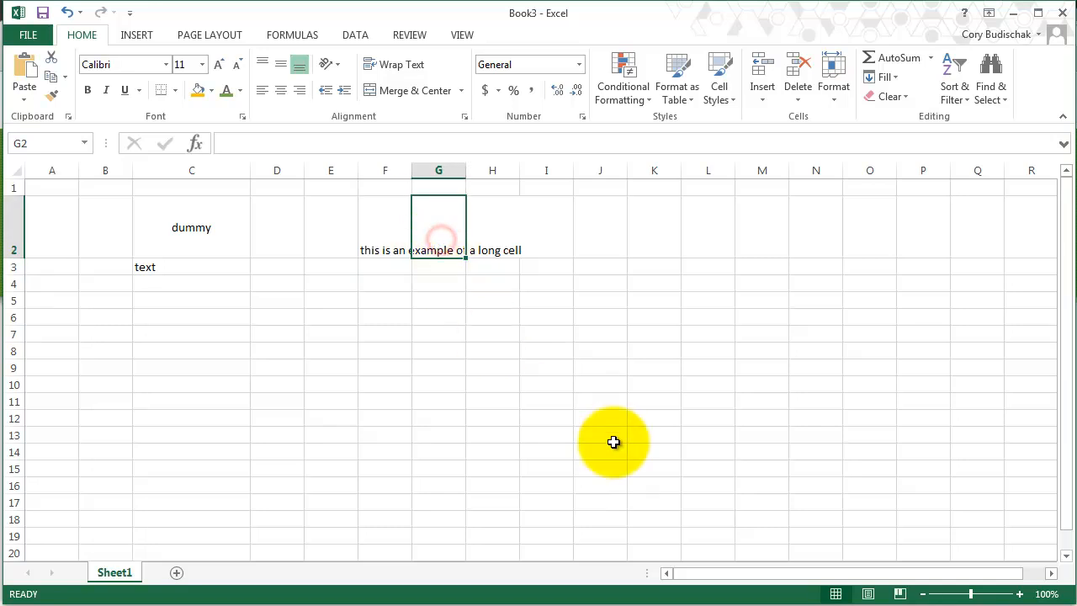
type("example 2")
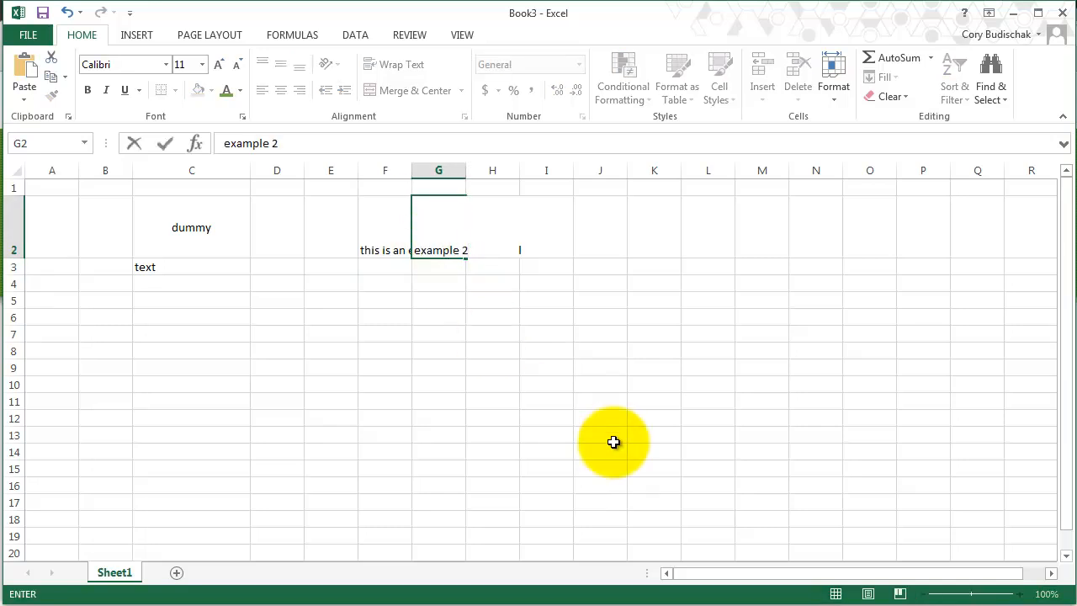
left_click(384, 249)
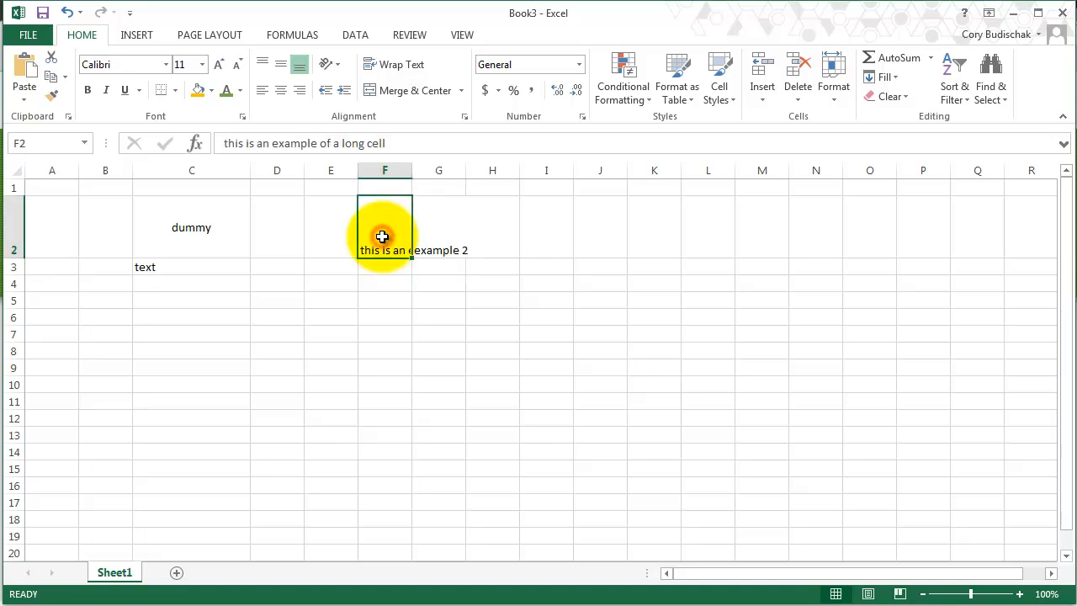
mouse_move(391, 234)
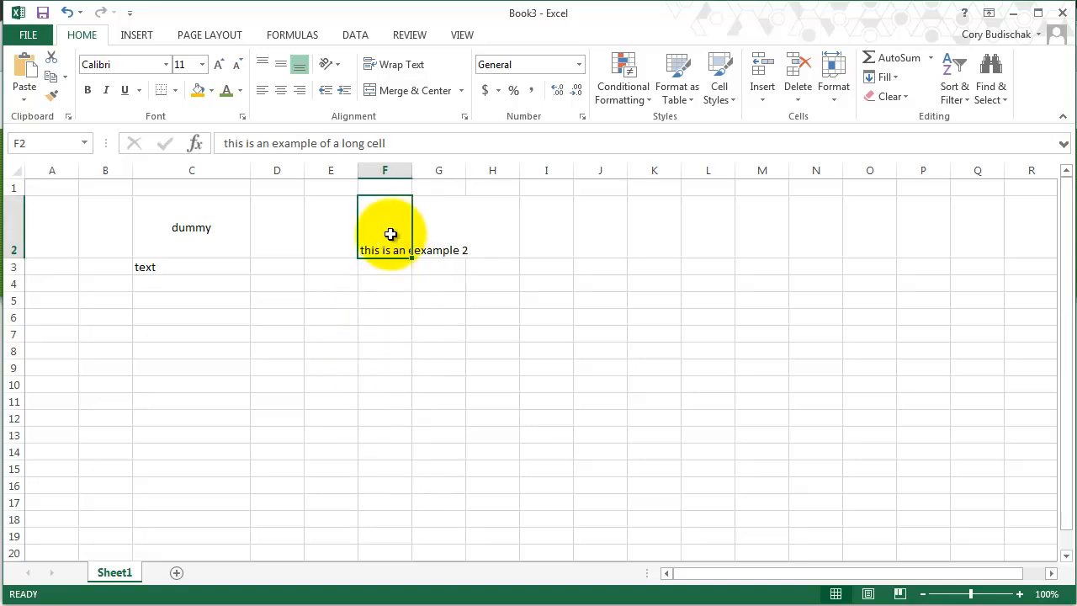
mouse_move(390, 272)
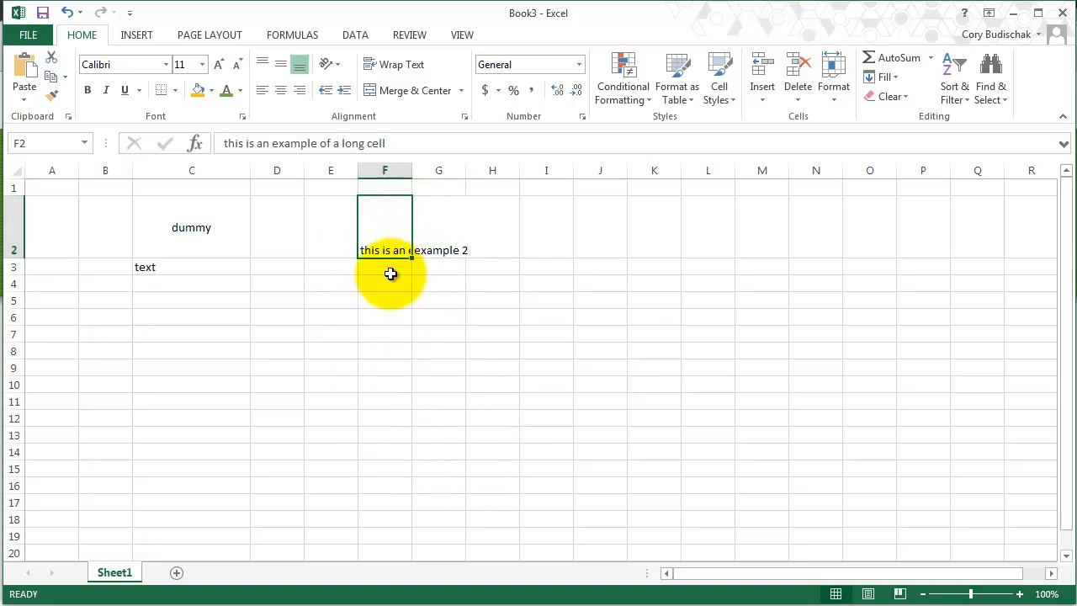
mouse_move(371, 233)
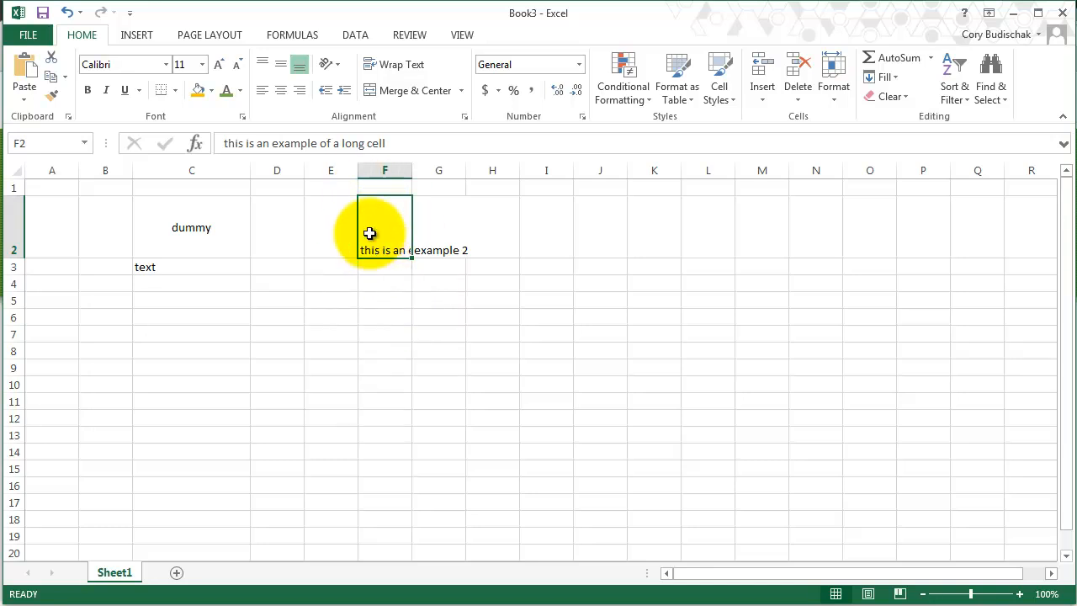
mouse_move(395, 248)
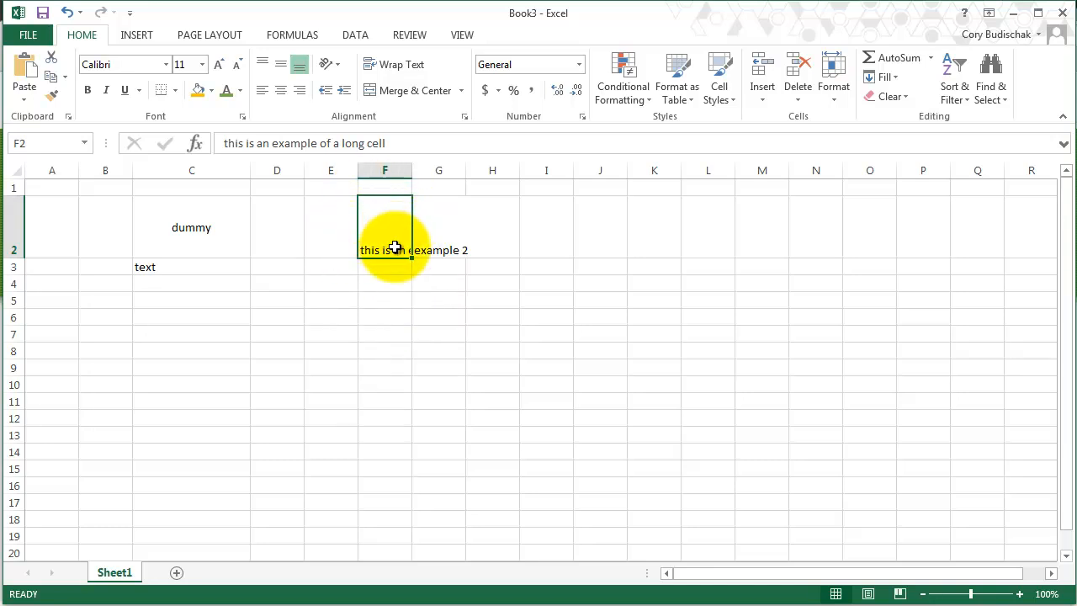
- Apply Wrap Text to F2 so the sentence shows on several lines
left_click(393, 64)
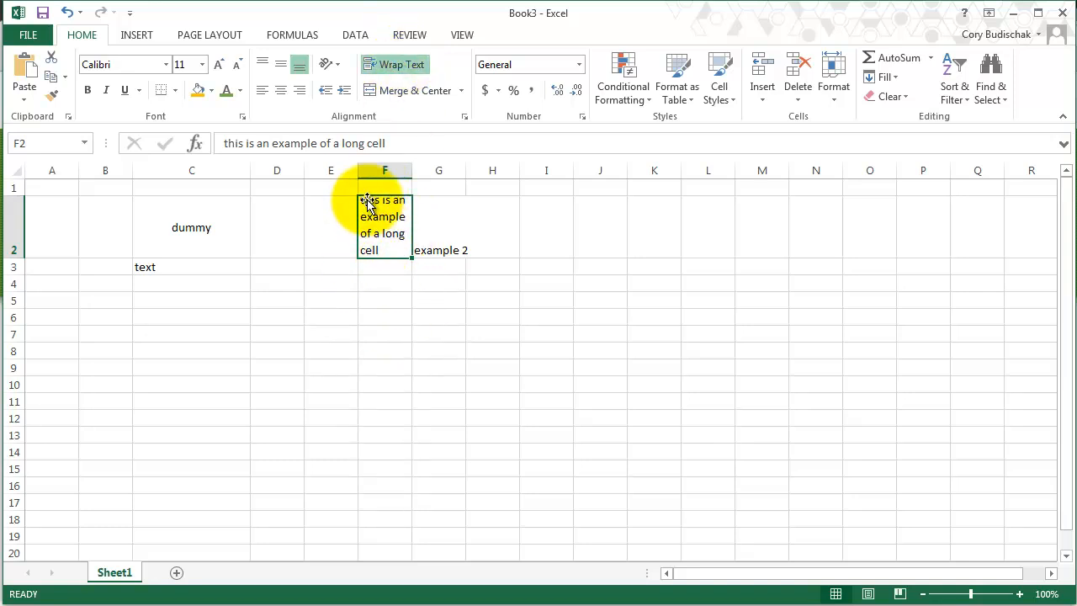
mouse_move(370, 263)
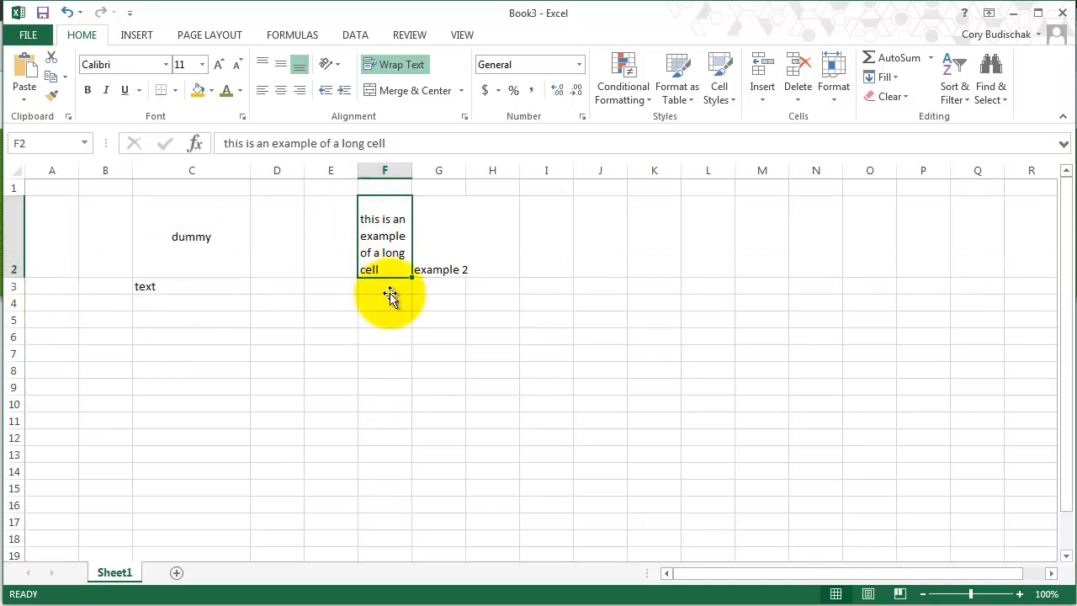
mouse_move(353, 343)
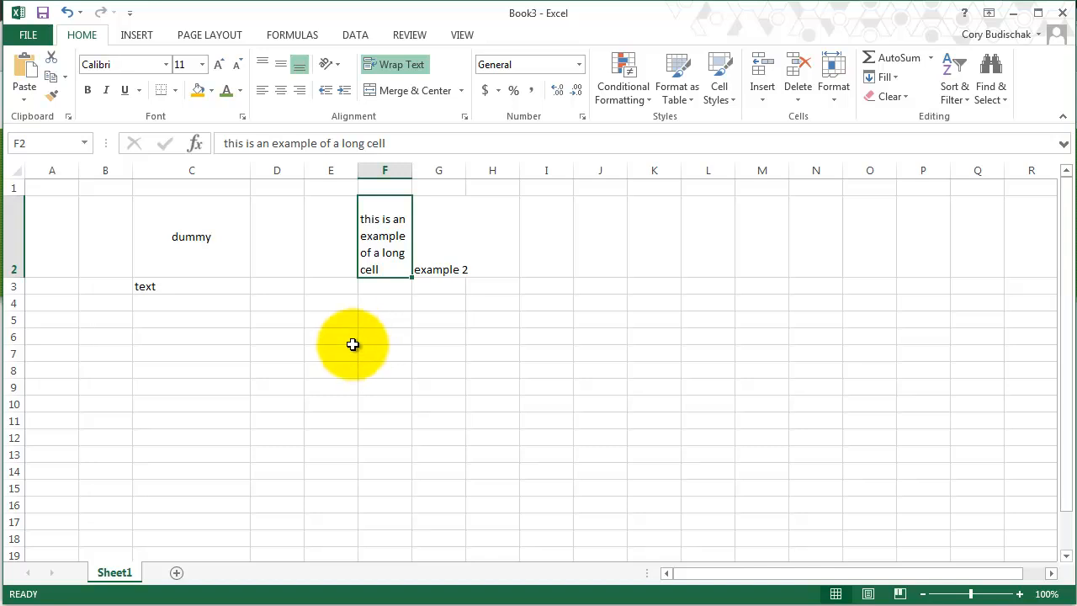
mouse_move(377, 340)
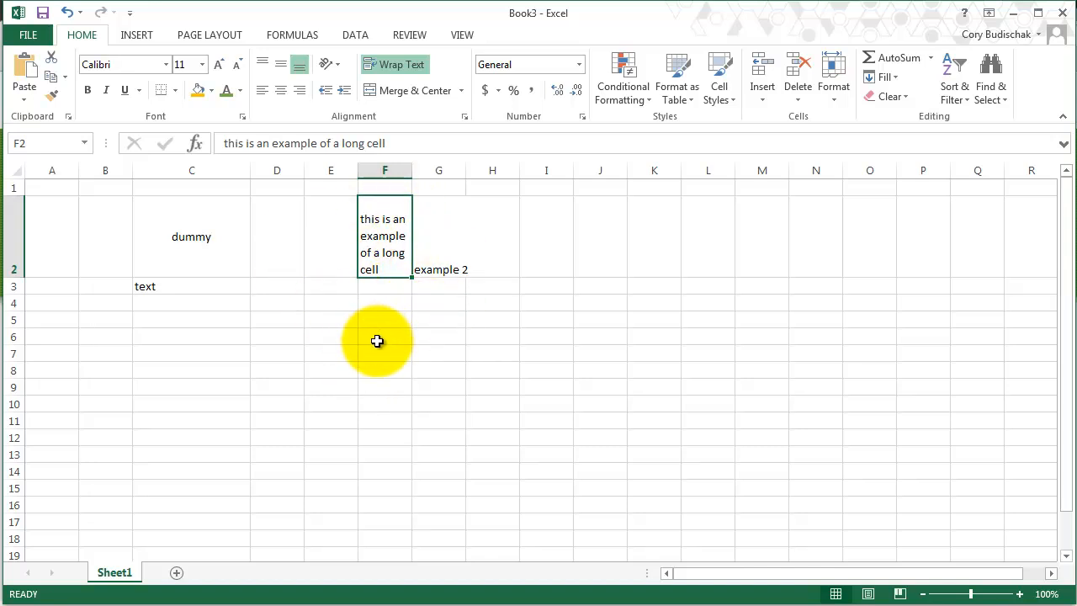
mouse_move(473, 326)
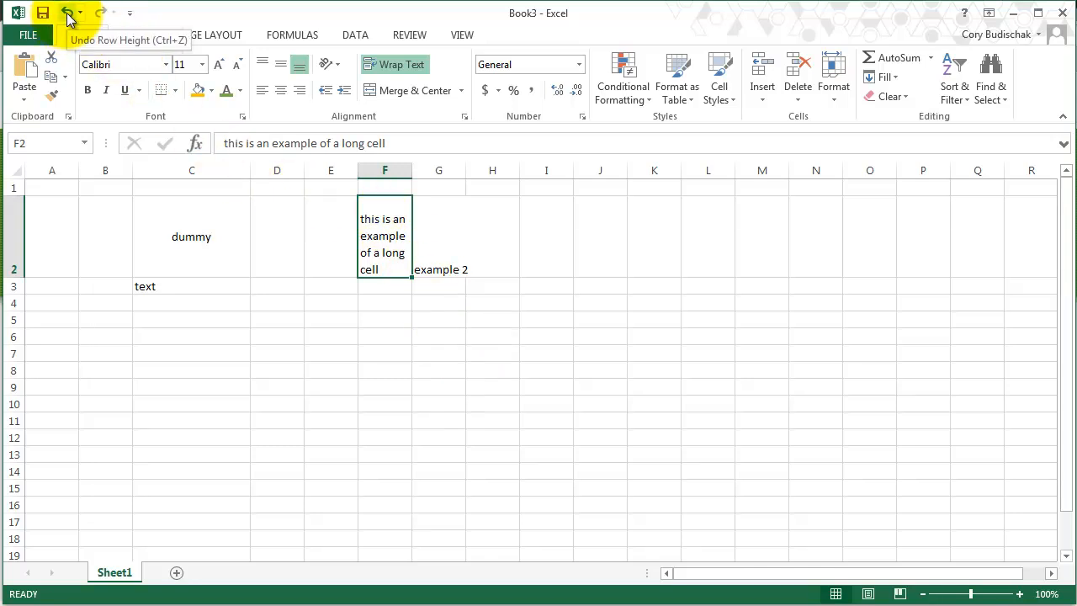
- Undo the wrapping and 'example 2' entry, then select F2 through I2
left_click(68, 13)
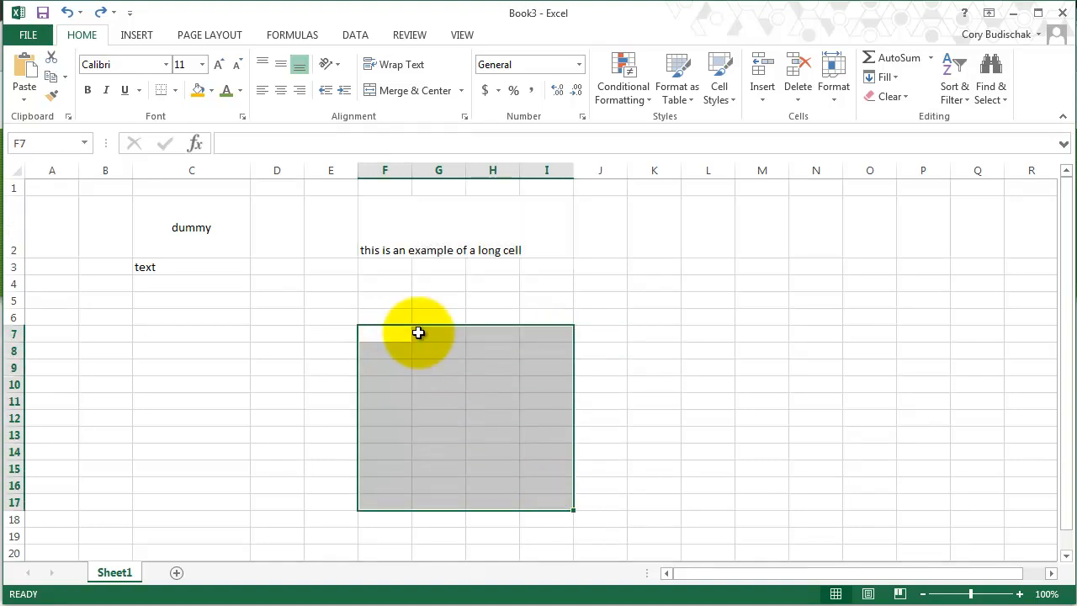
mouse_move(491, 244)
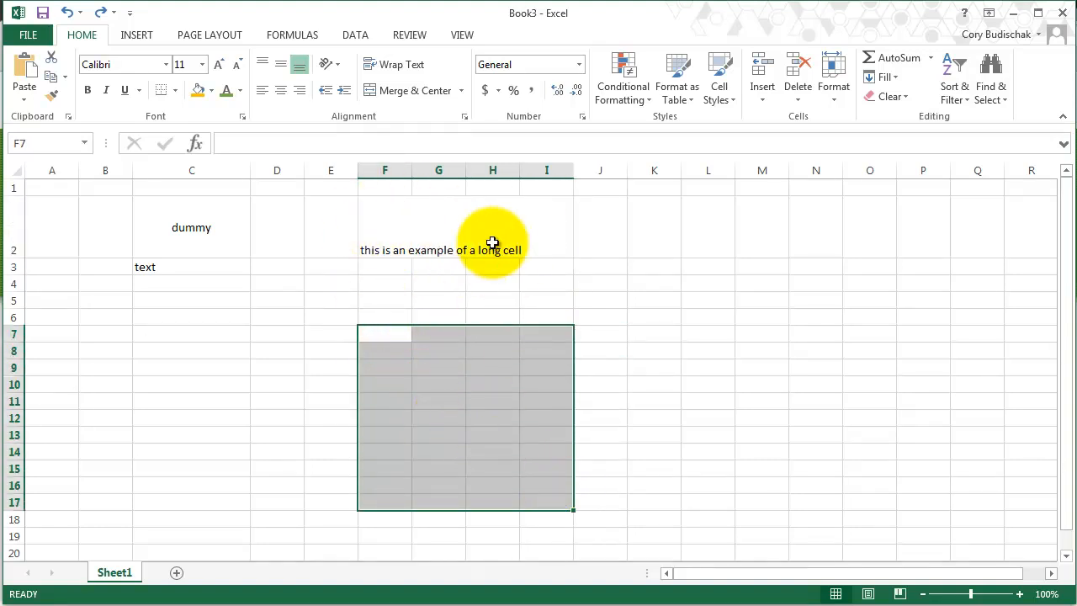
mouse_move(612, 243)
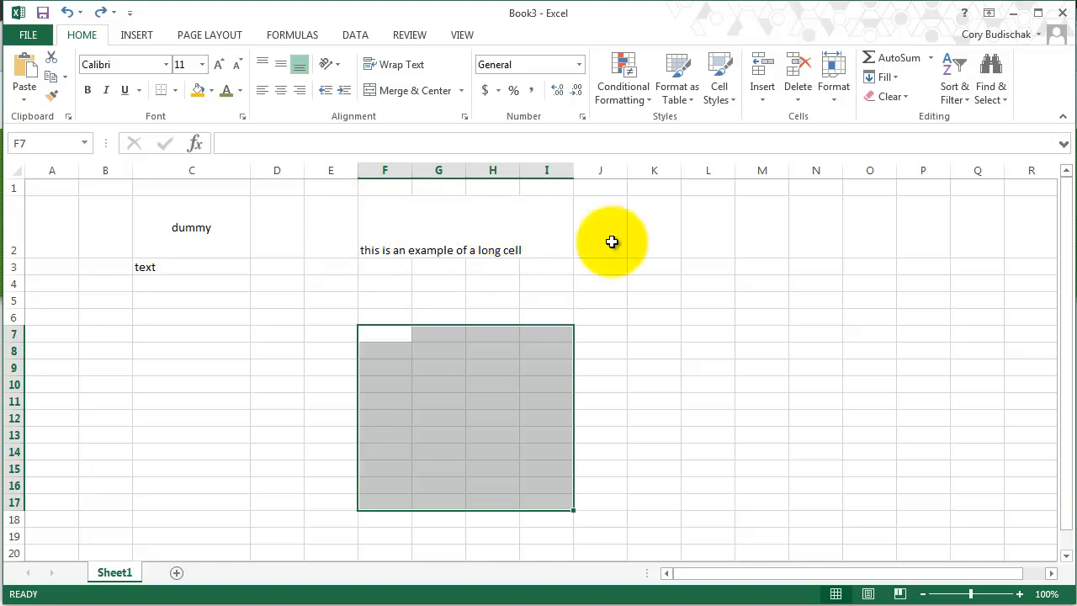
left_click(383, 249)
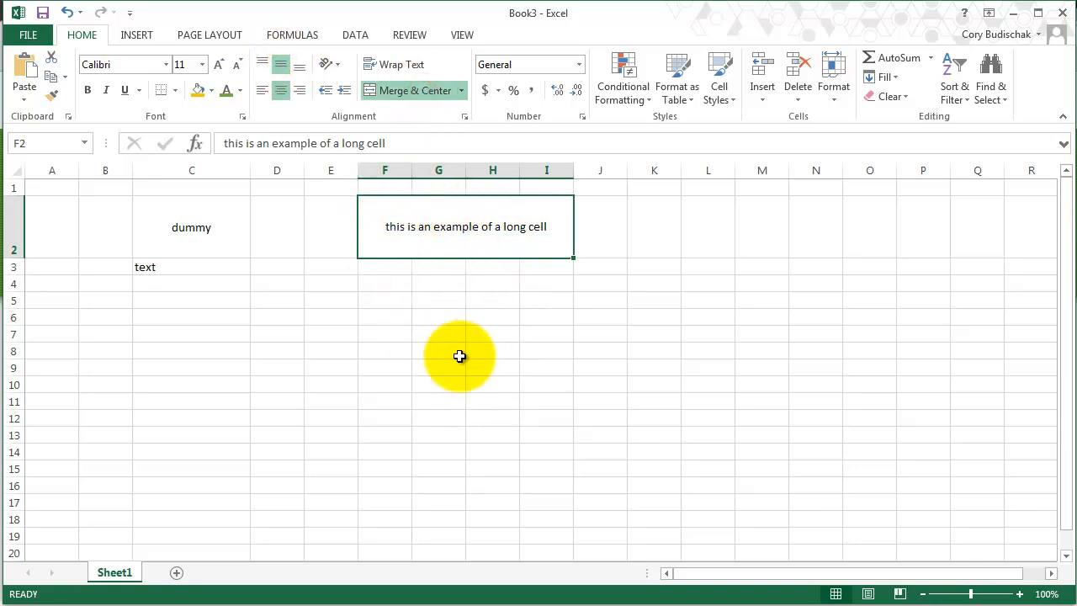
mouse_move(457, 244)
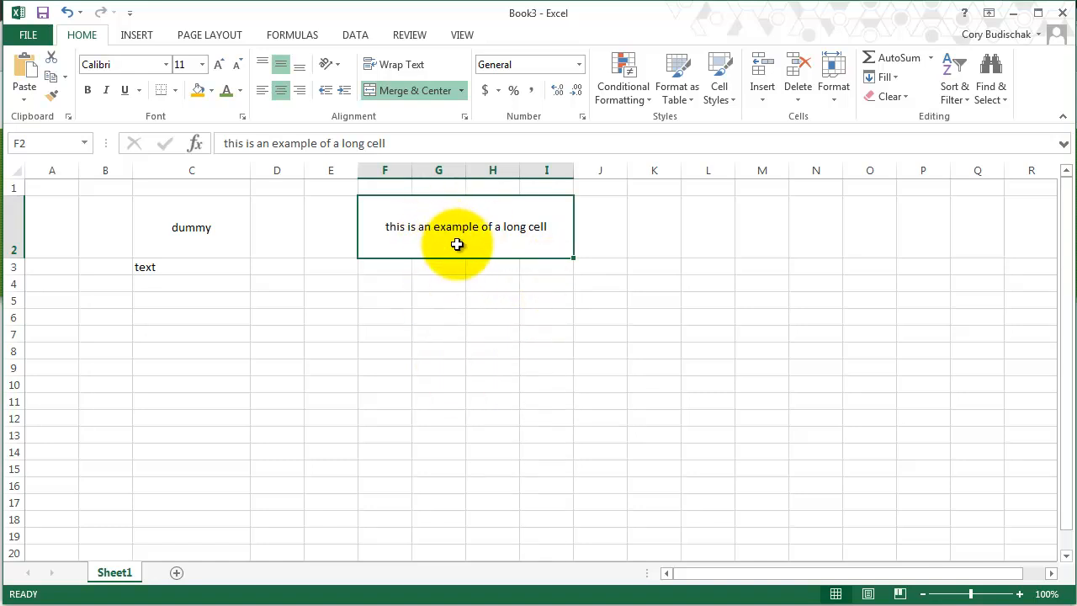
mouse_move(463, 93)
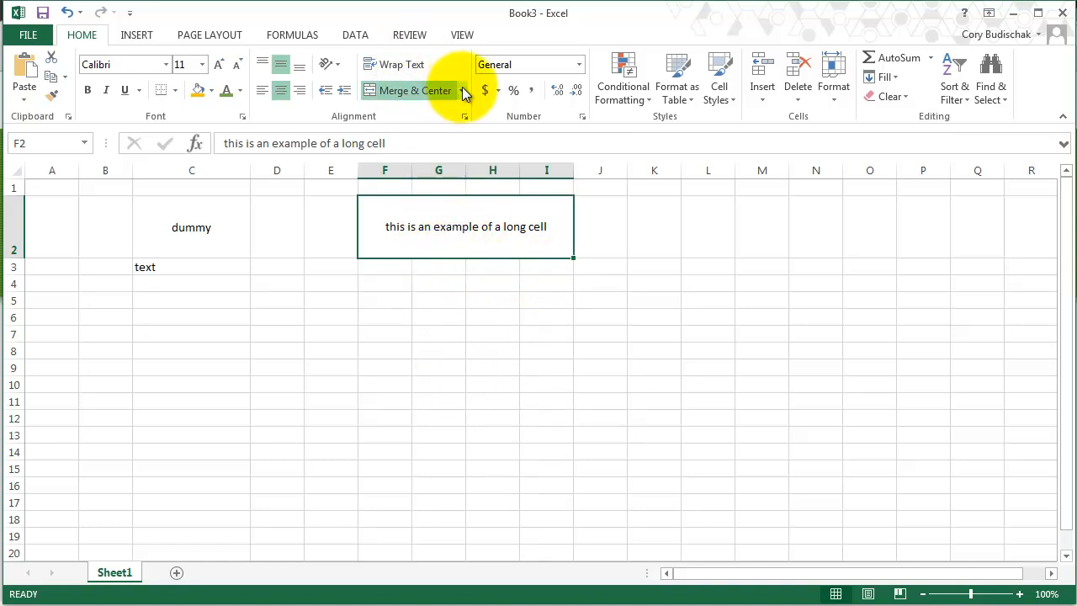
- Unmerge F2 to I2 and bring up the Format Cells alignment settings
left_click(461, 91)
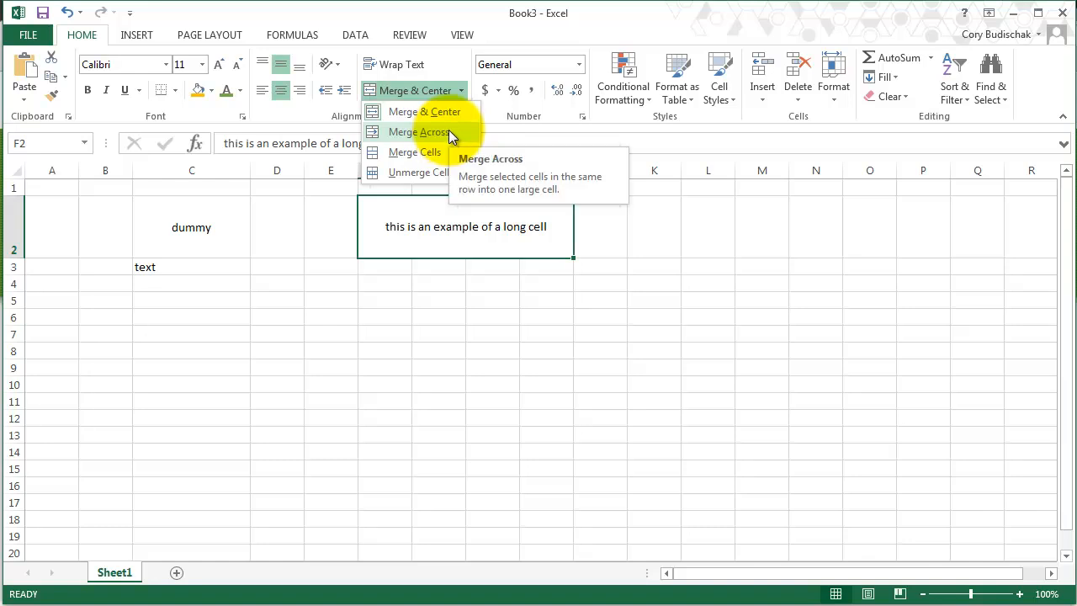
mouse_move(414, 152)
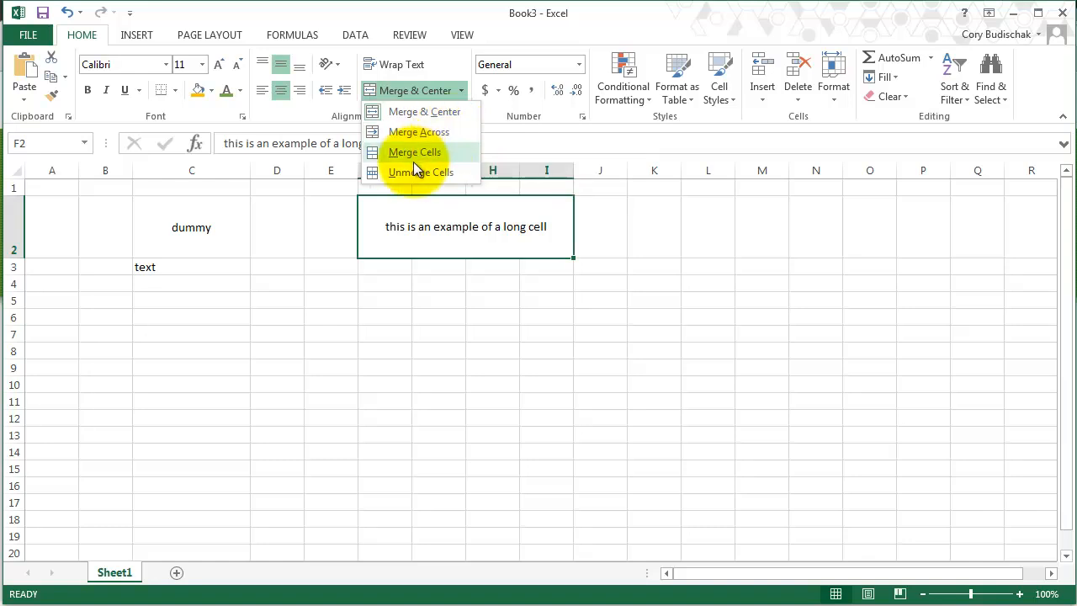
mouse_move(413, 172)
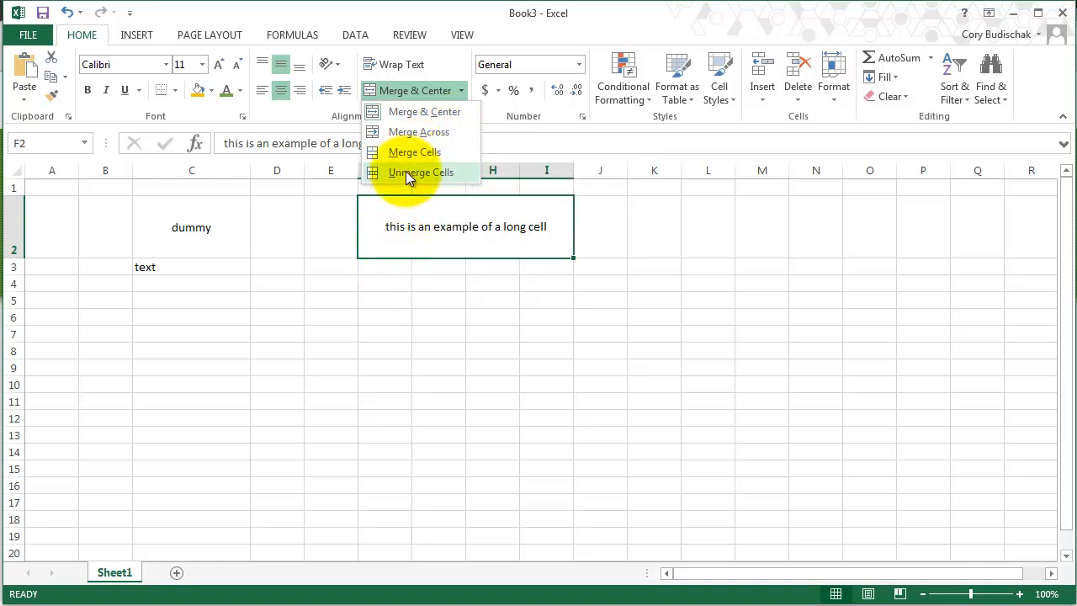
left_click(421, 171)
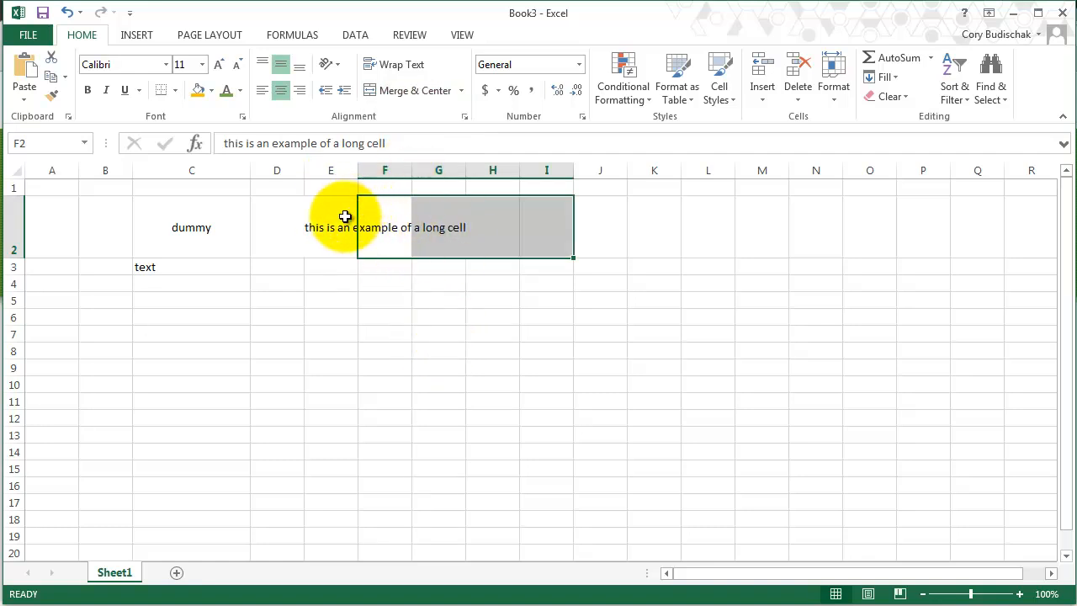
mouse_move(413, 317)
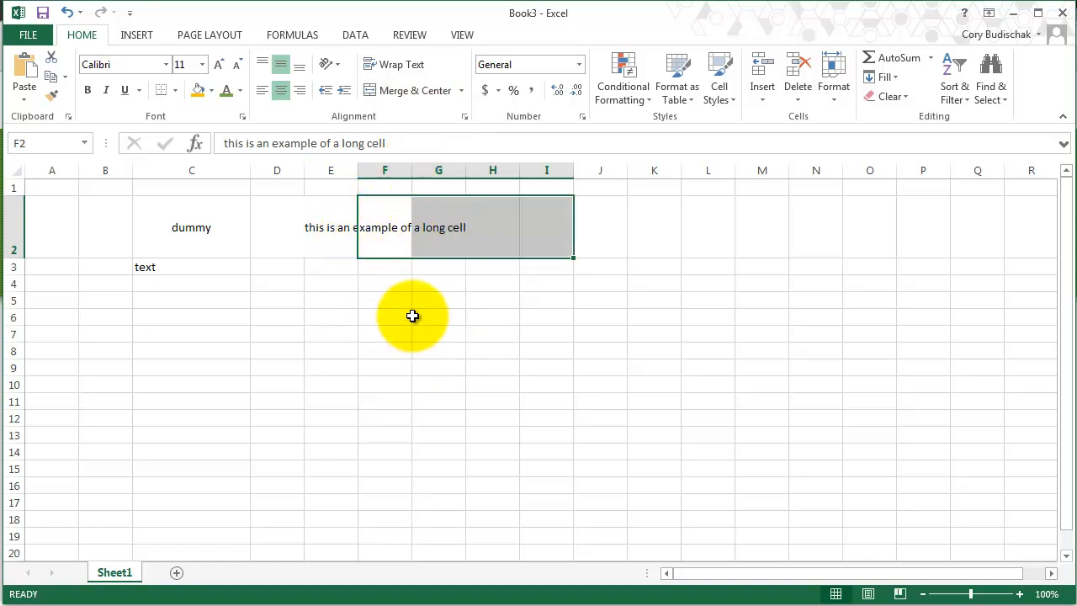
mouse_move(502, 327)
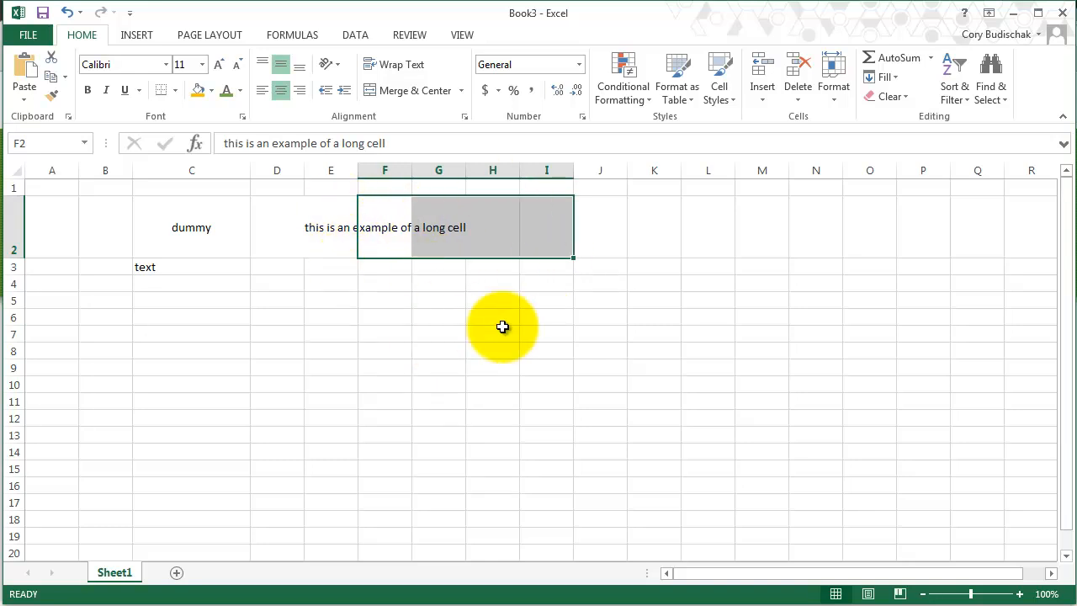
mouse_move(457, 293)
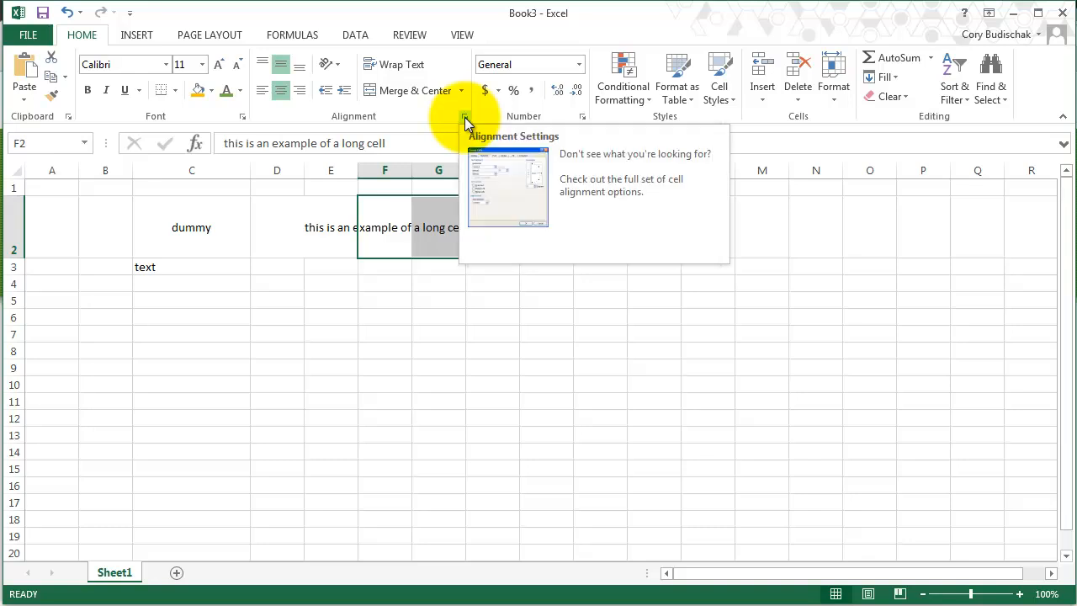
left_click(464, 118)
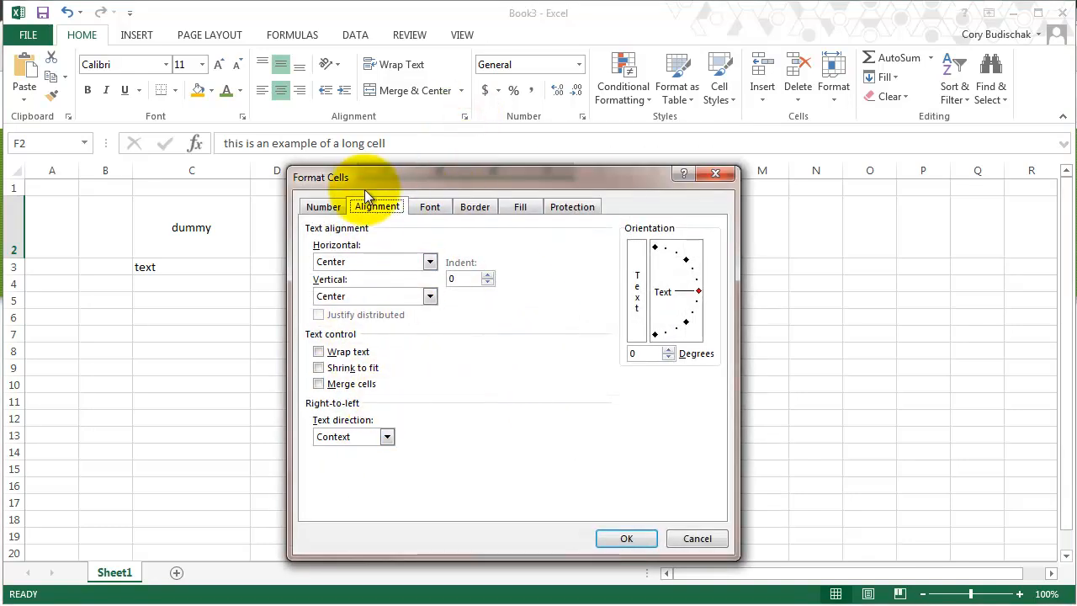